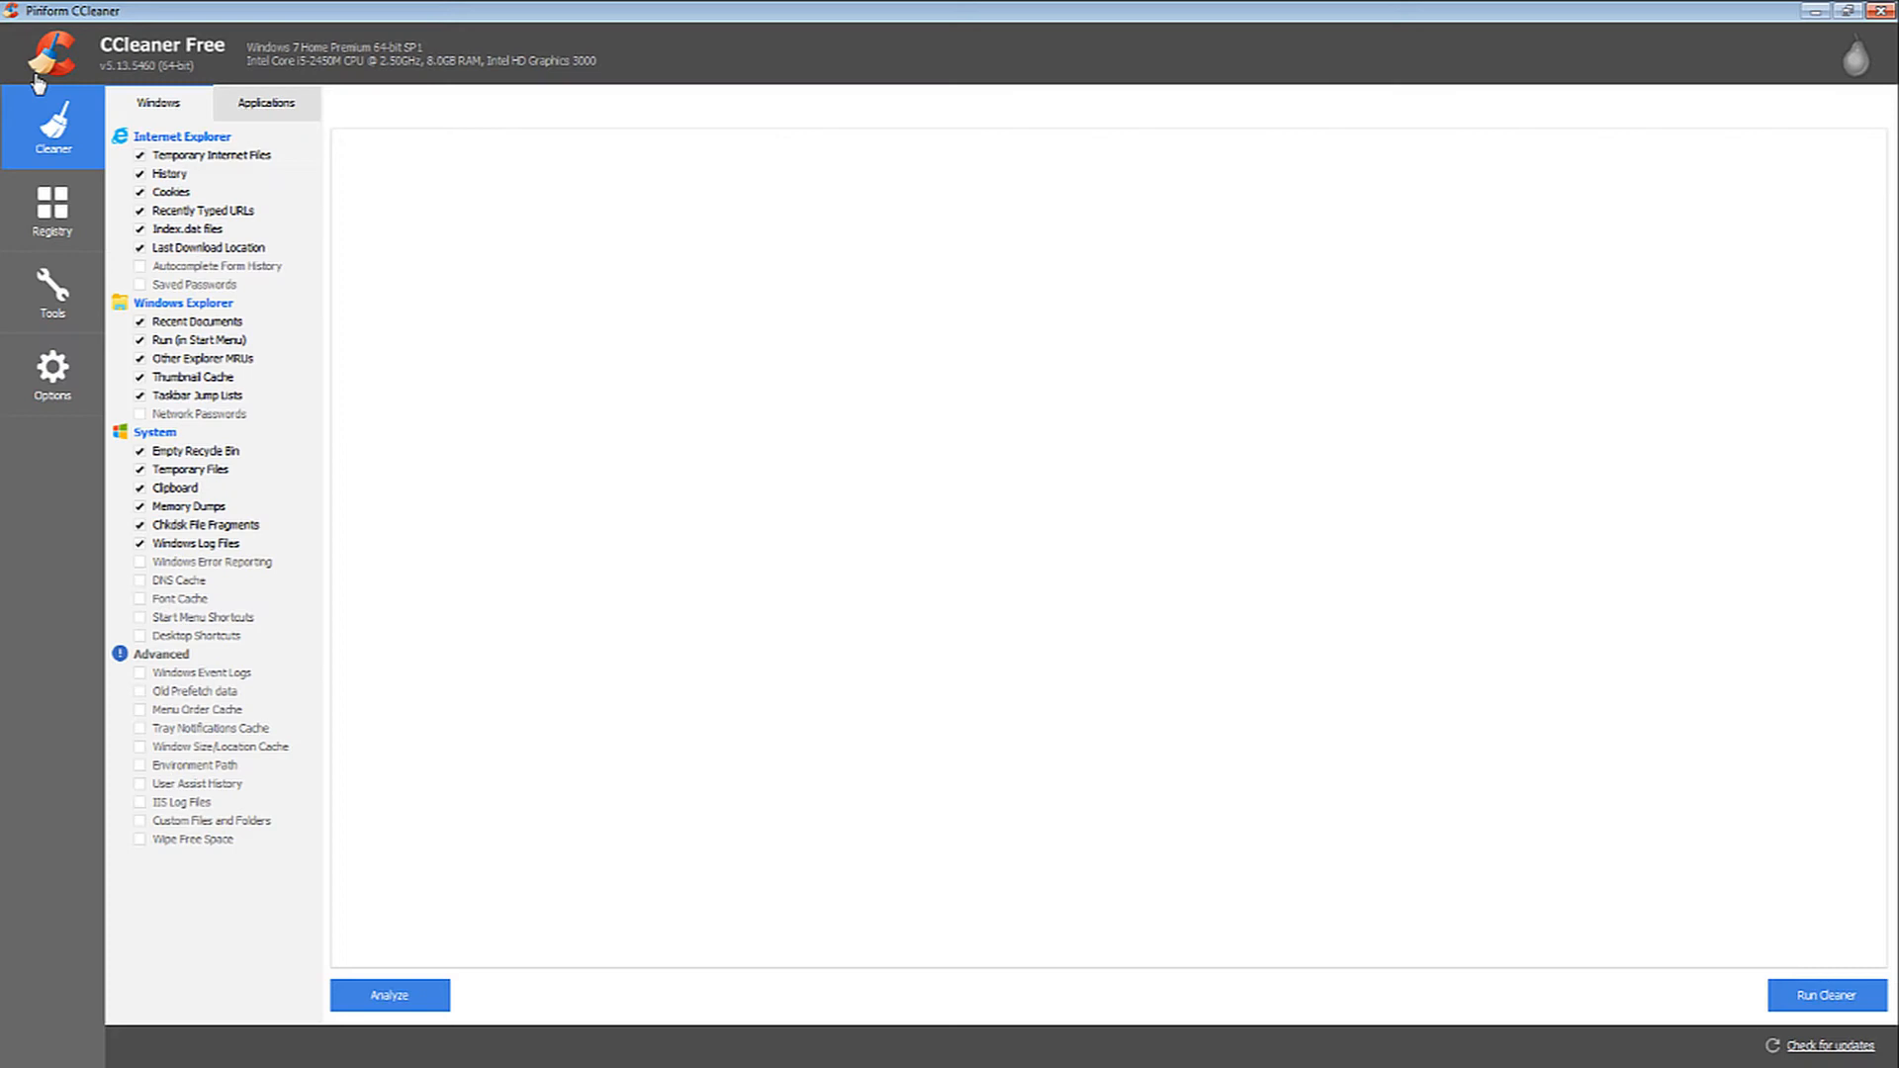
pyautogui.moveTo(53, 126)
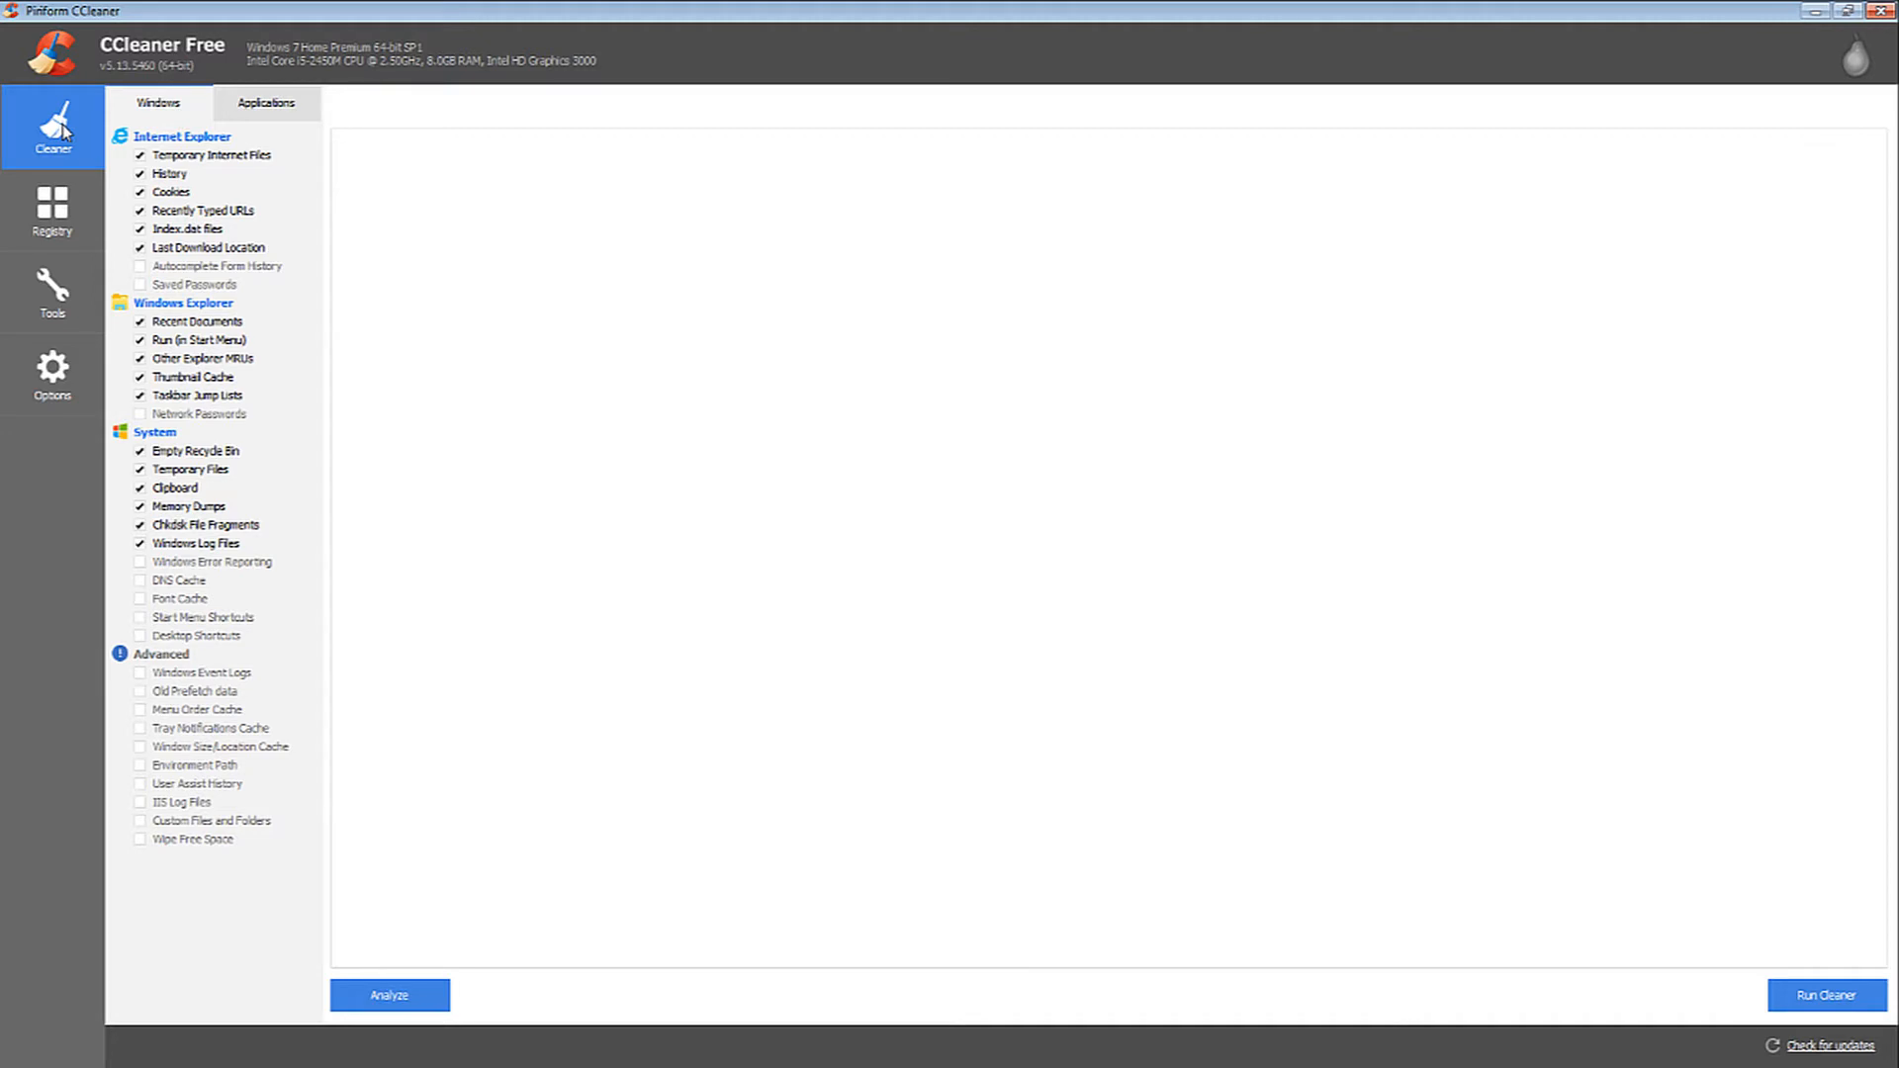
pyautogui.moveTo(158, 265)
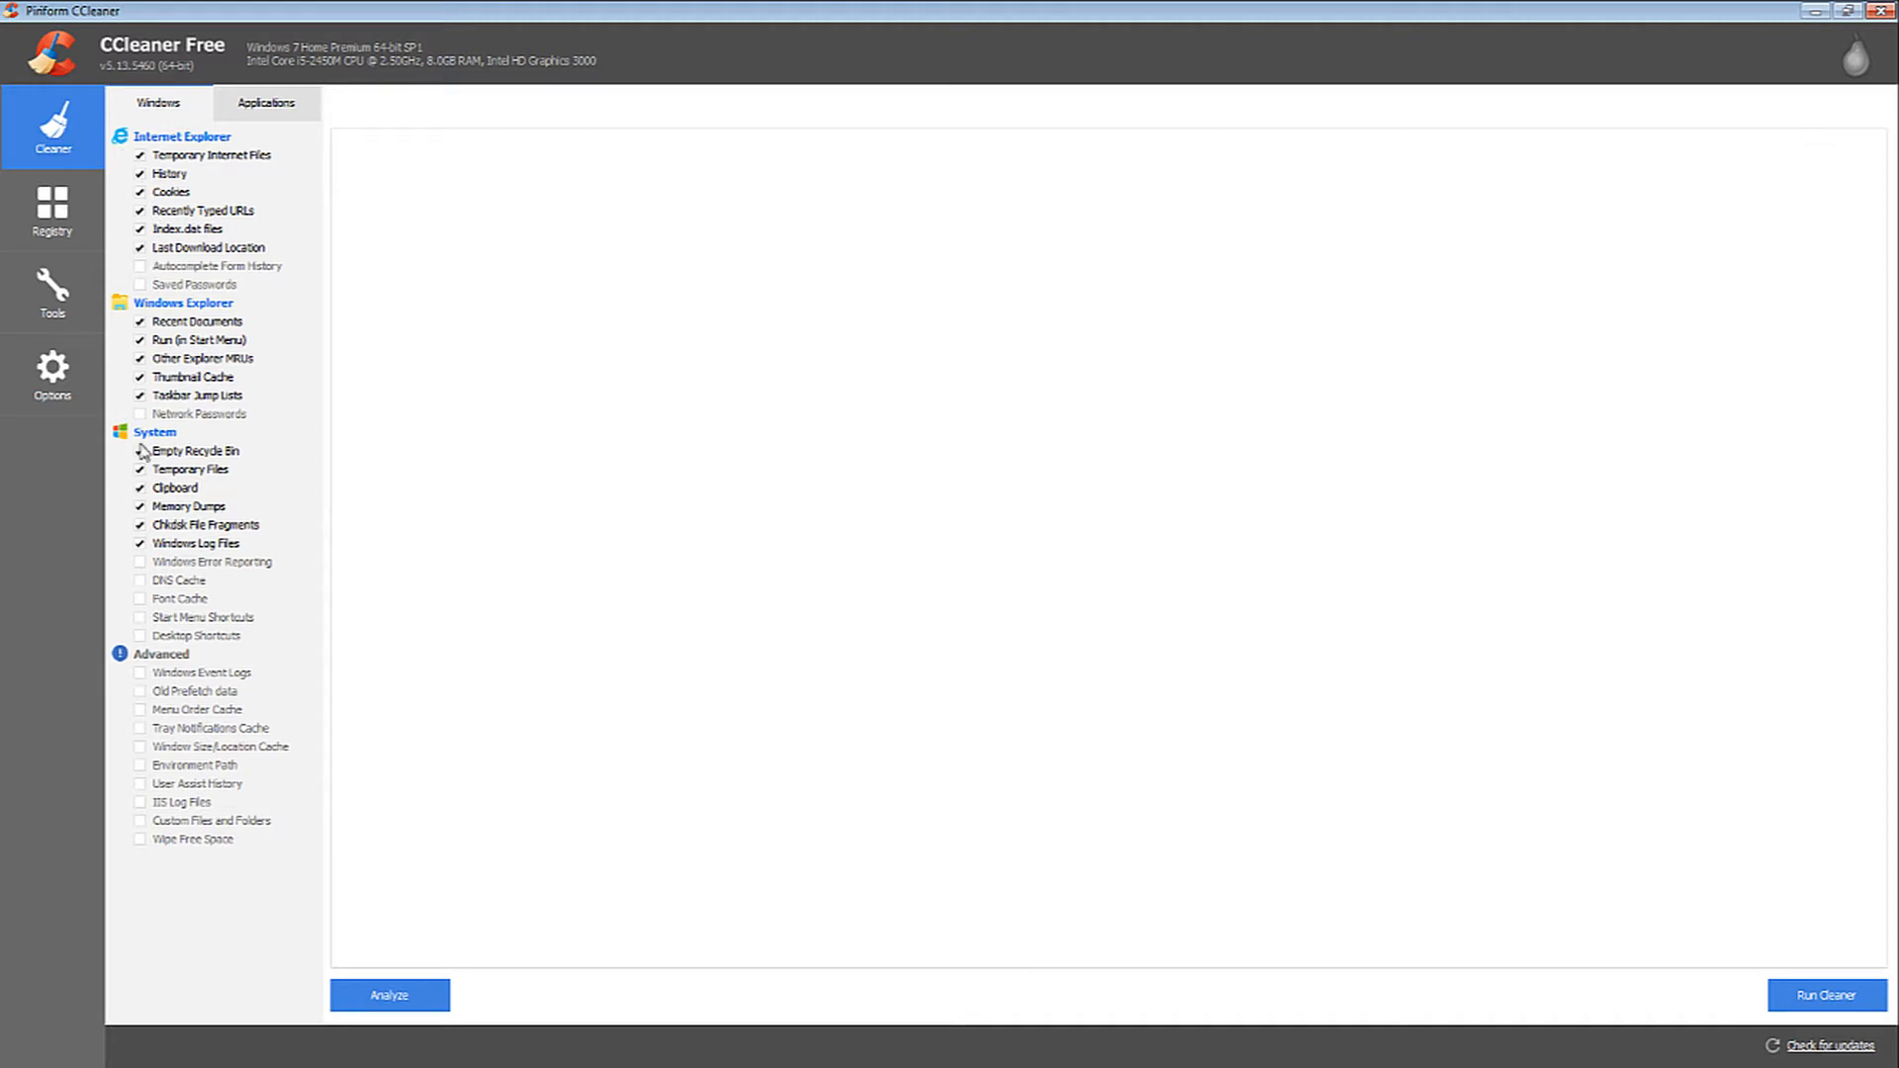
# Include Network Passwords and Internet Explorer Saved Passwords in the Windows cleaning items, accepting the warning.
pyautogui.click(139, 413)
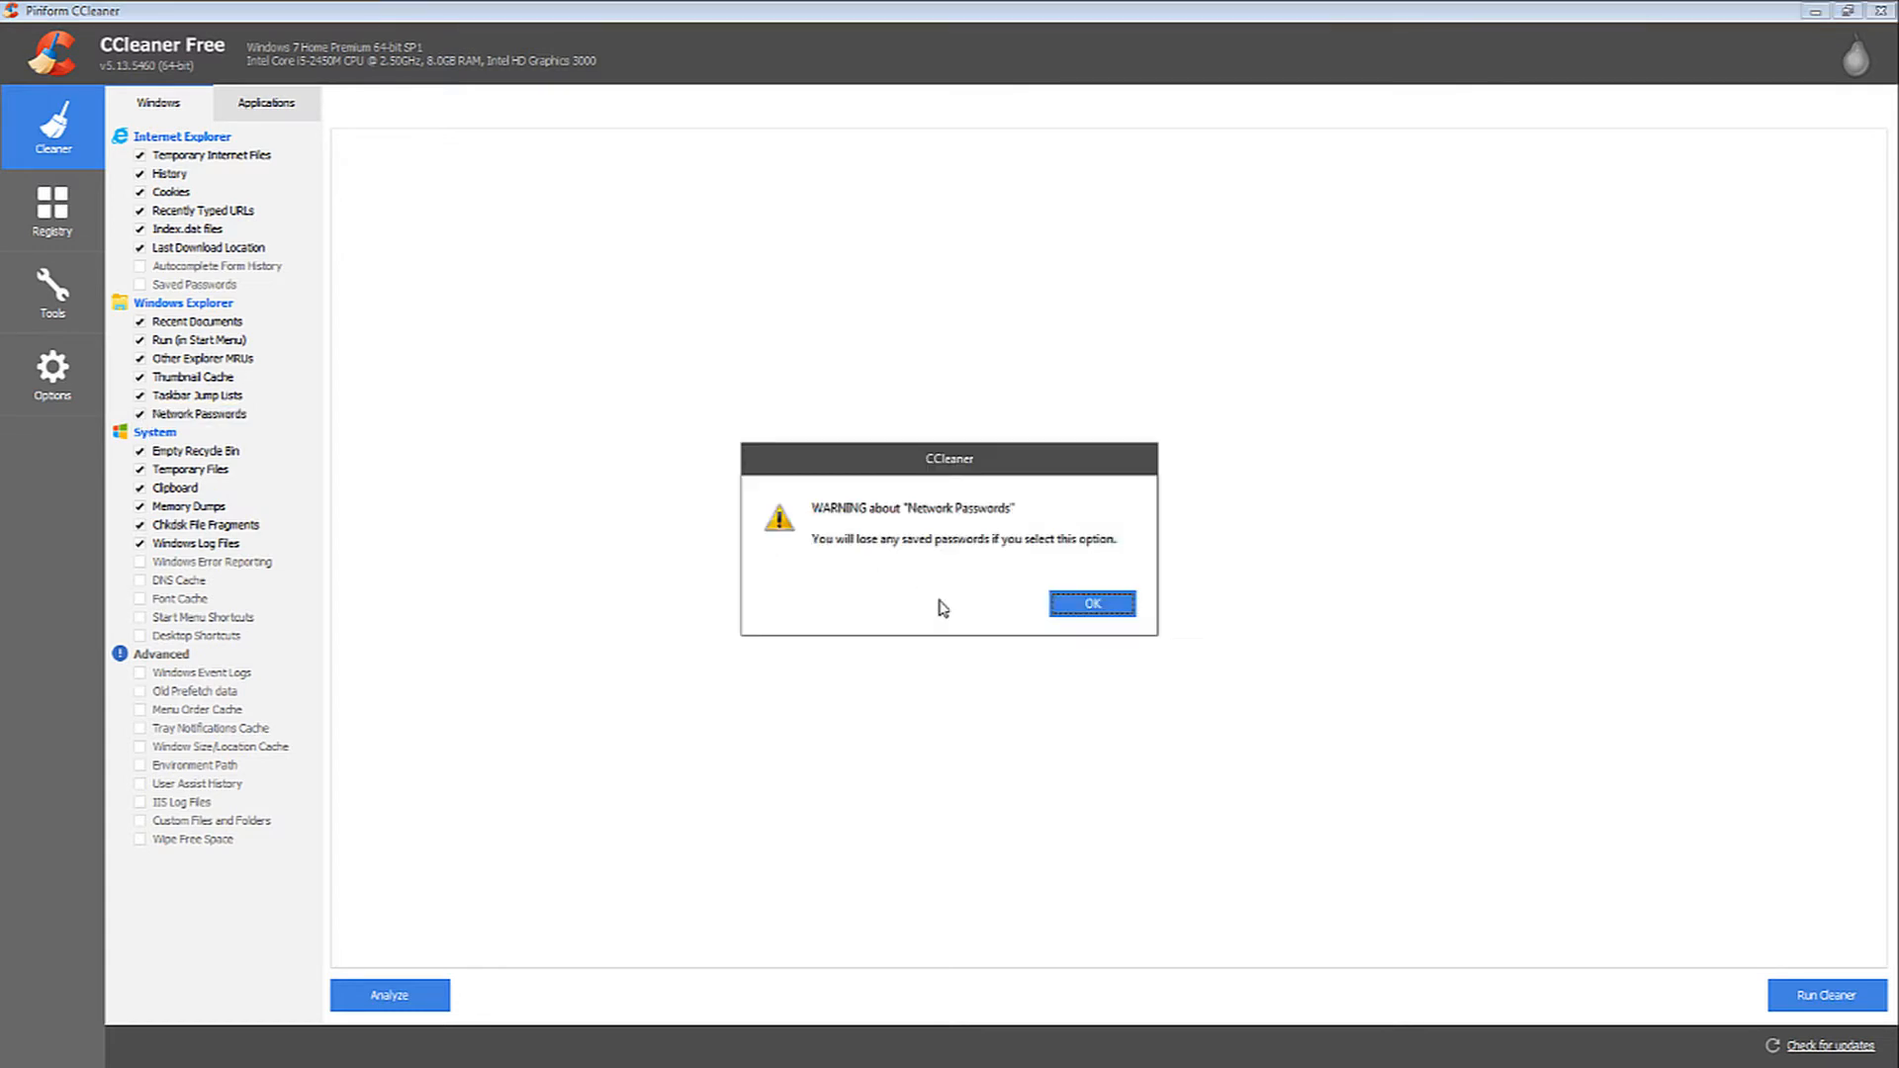
pyautogui.click(1090, 603)
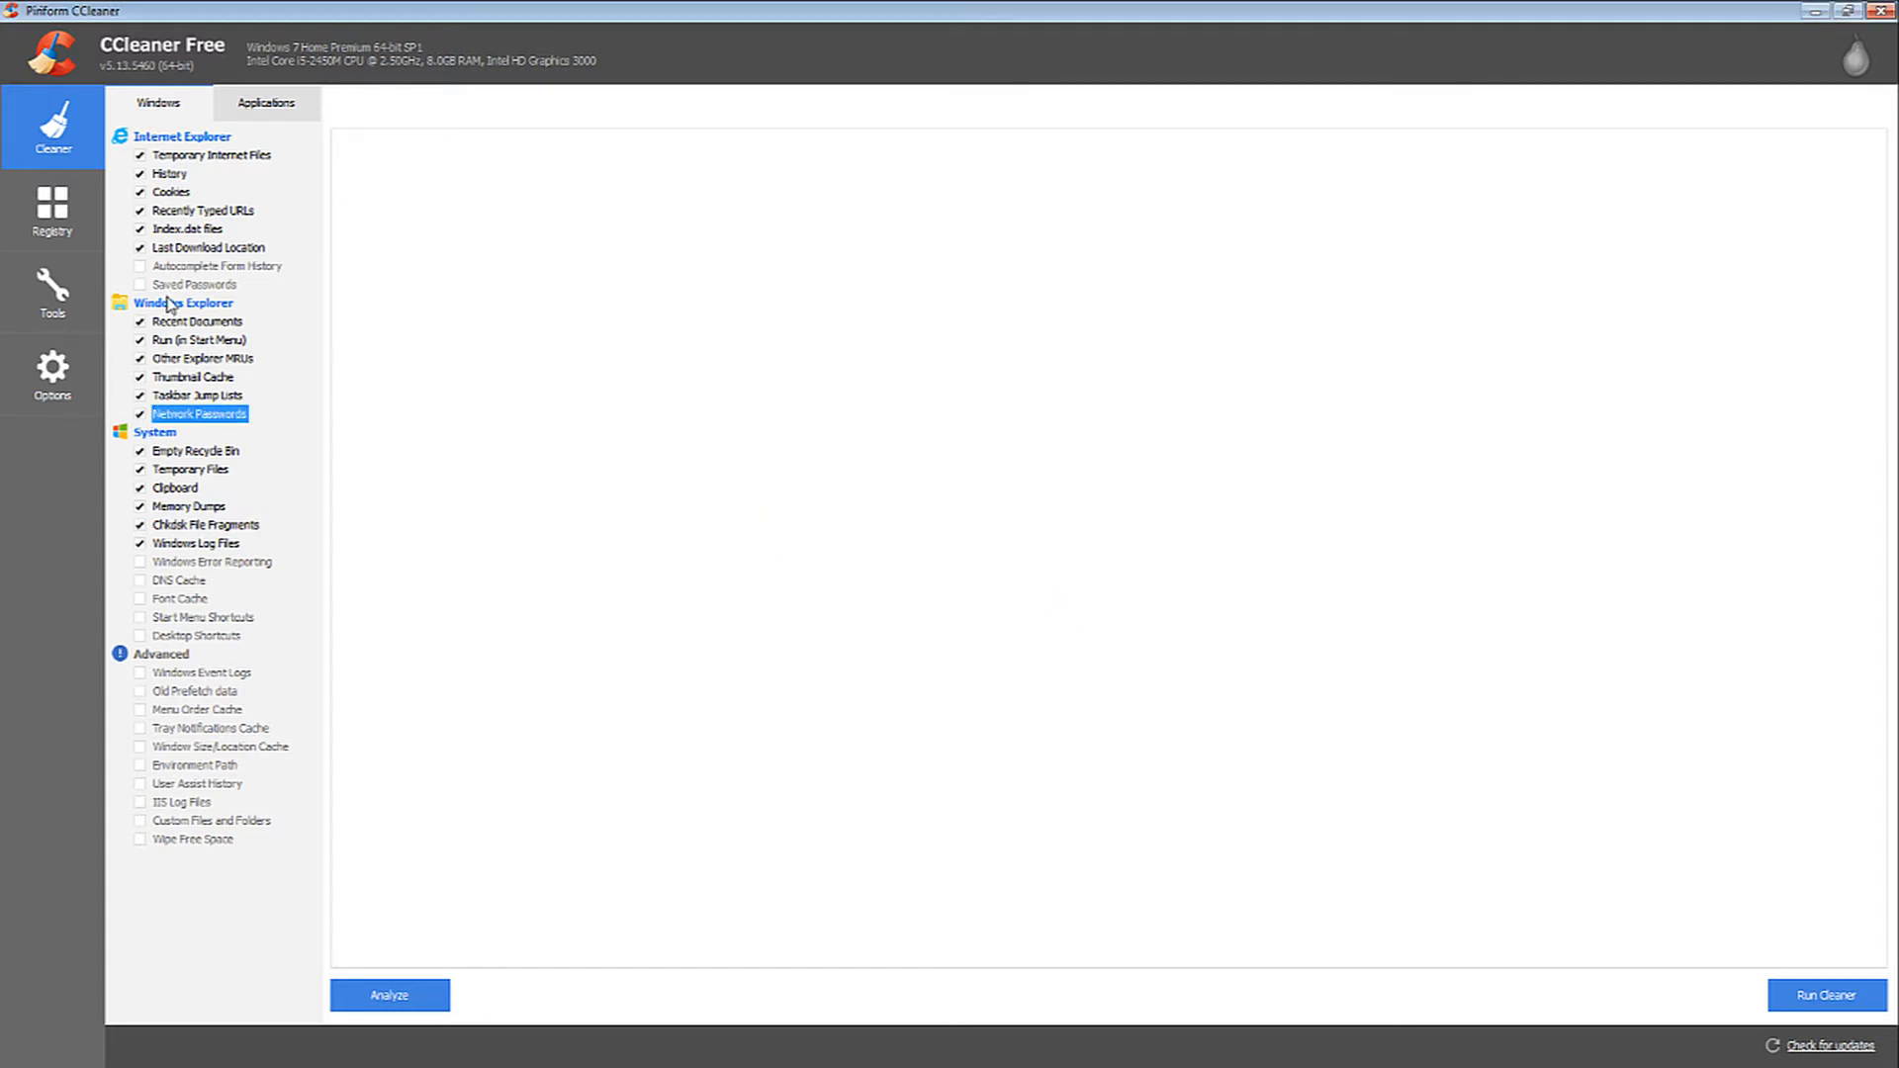
pyautogui.click(141, 283)
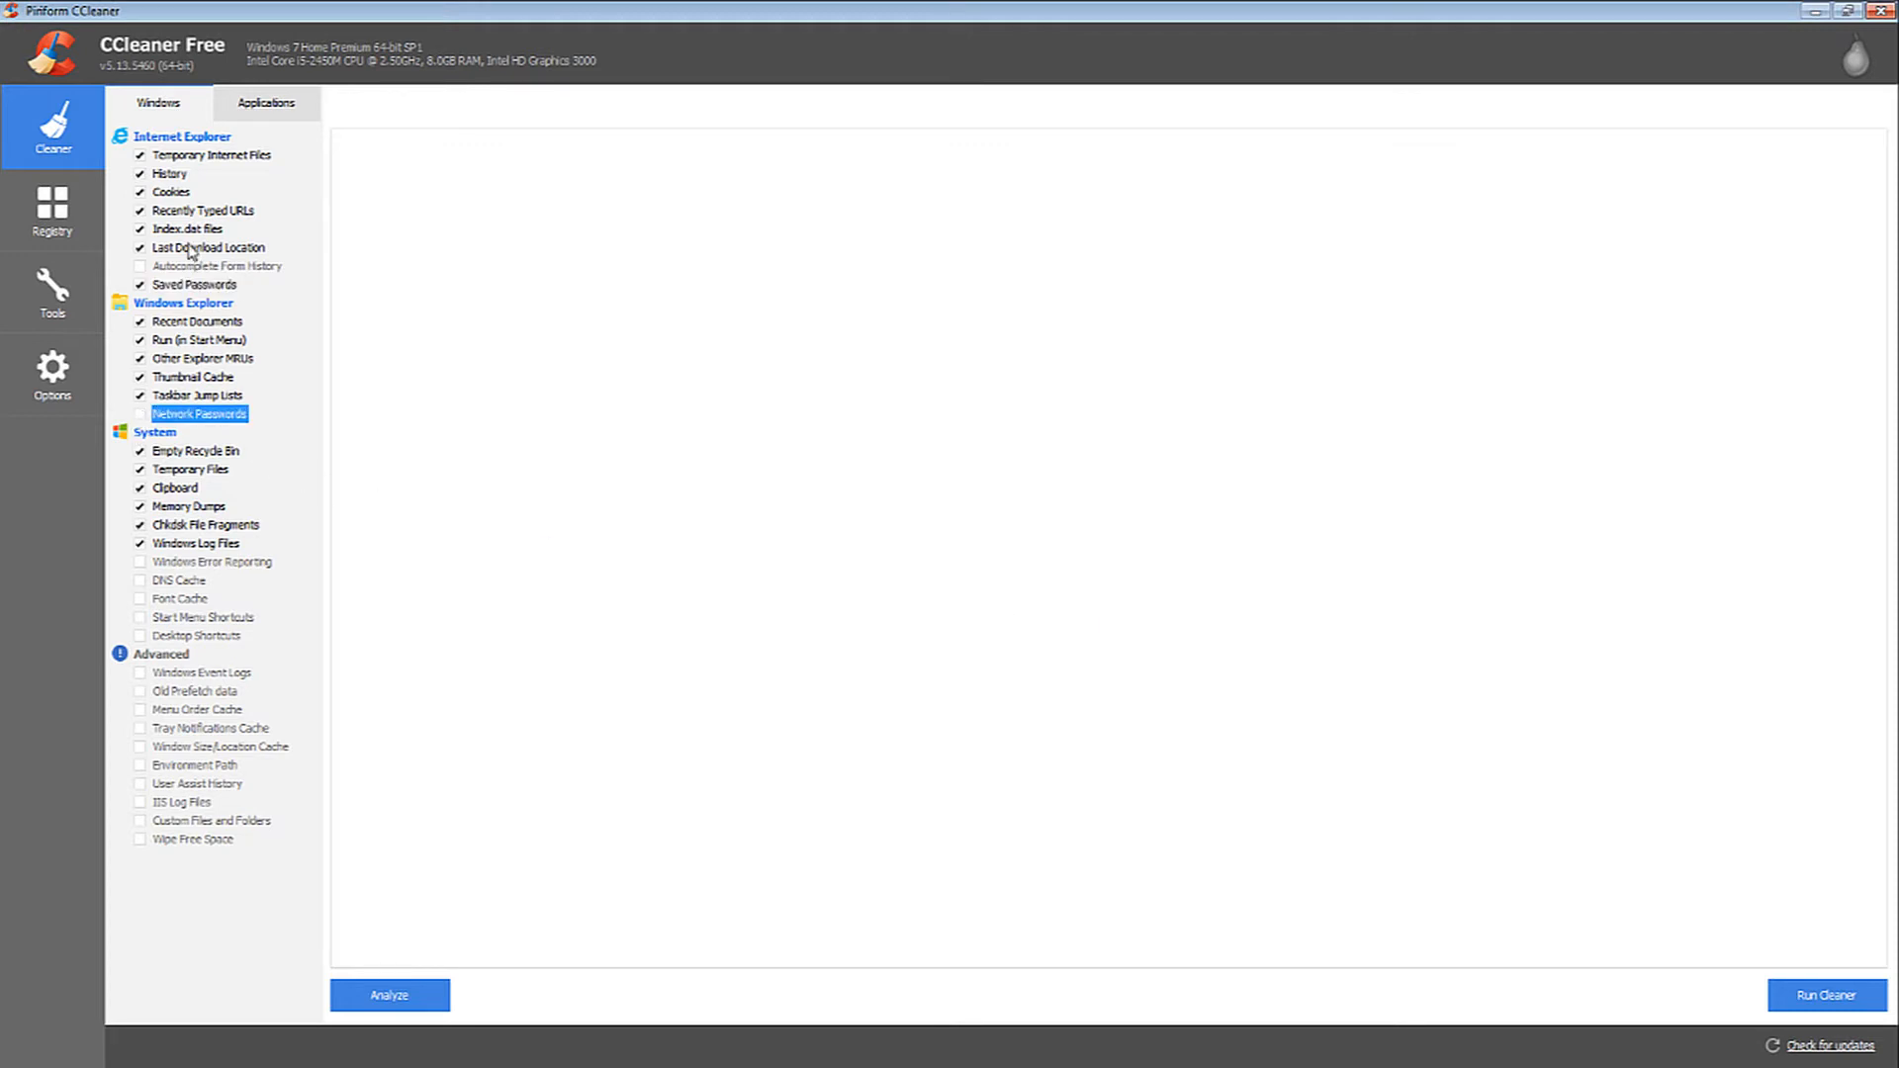
pyautogui.click(263, 101)
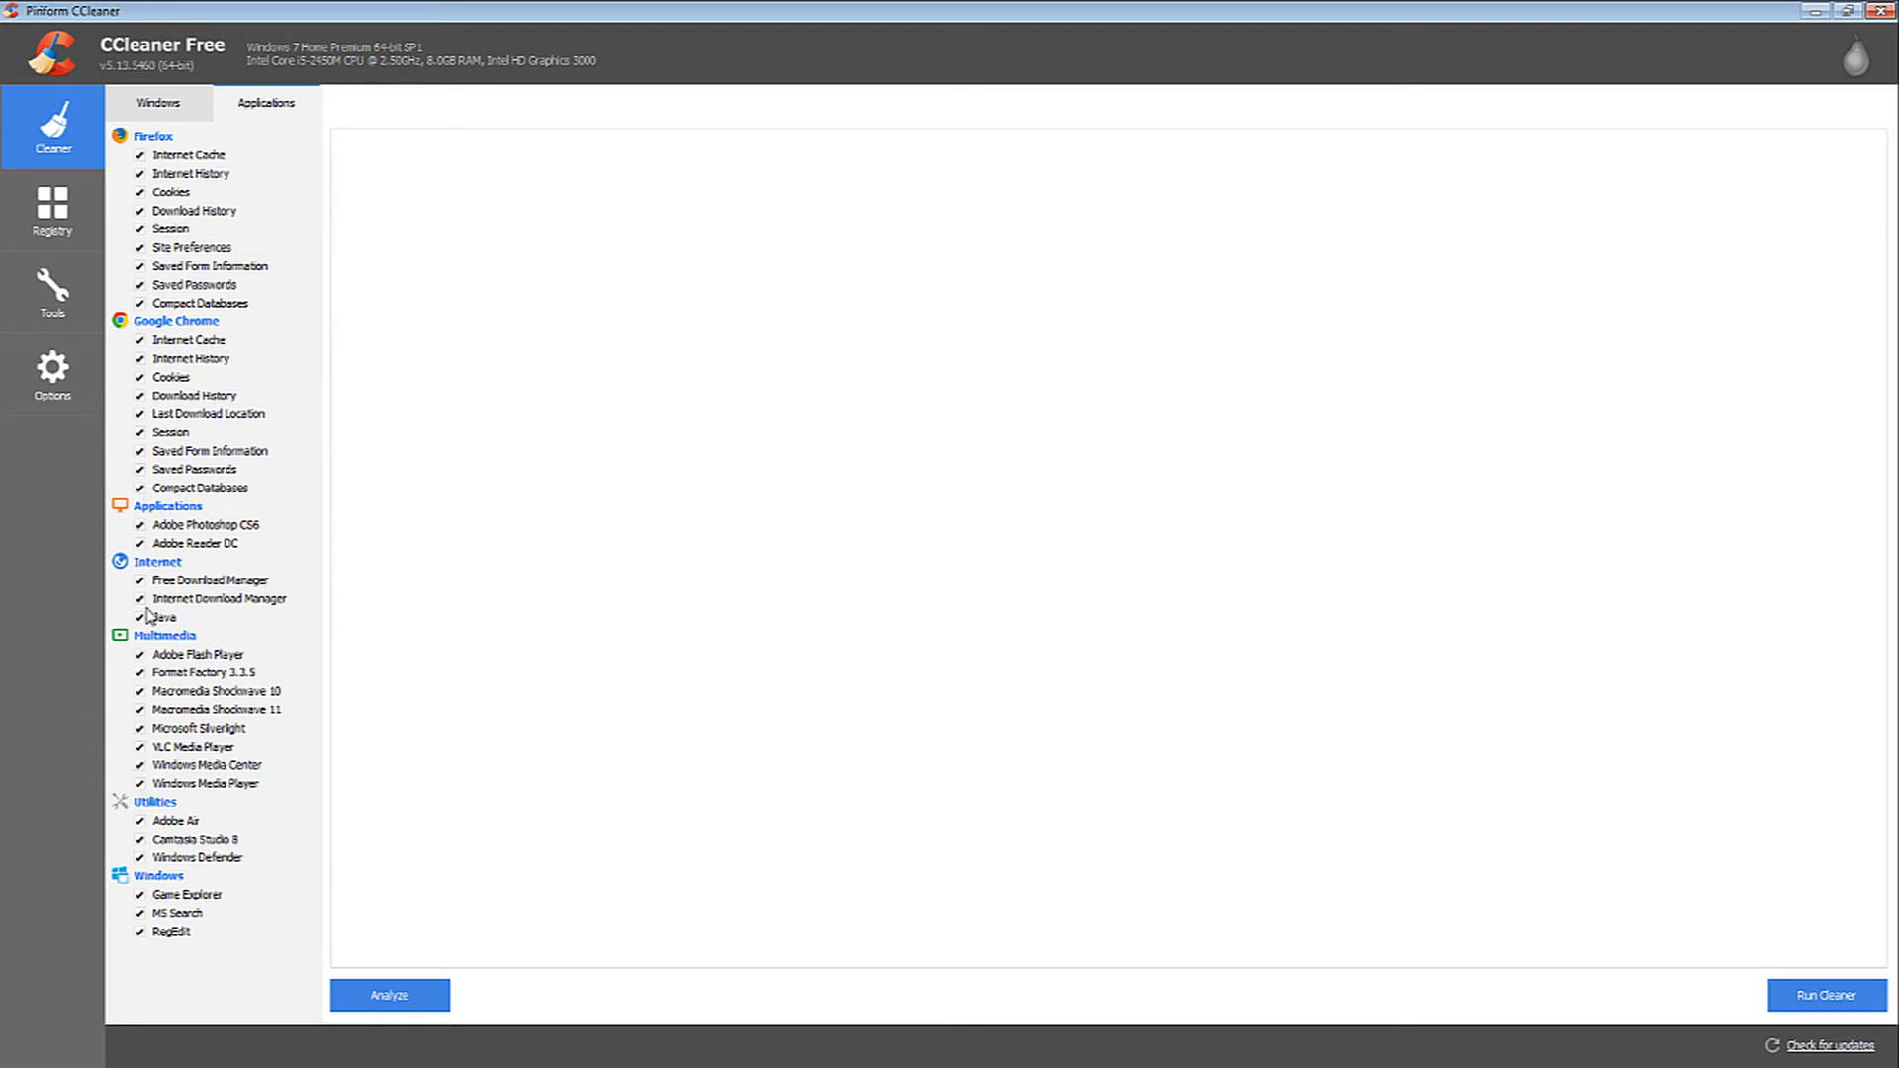
# Include Google Chrome Saved Passwords in the Applications cleaning items and run the cleaner.
pyautogui.click(220, 598)
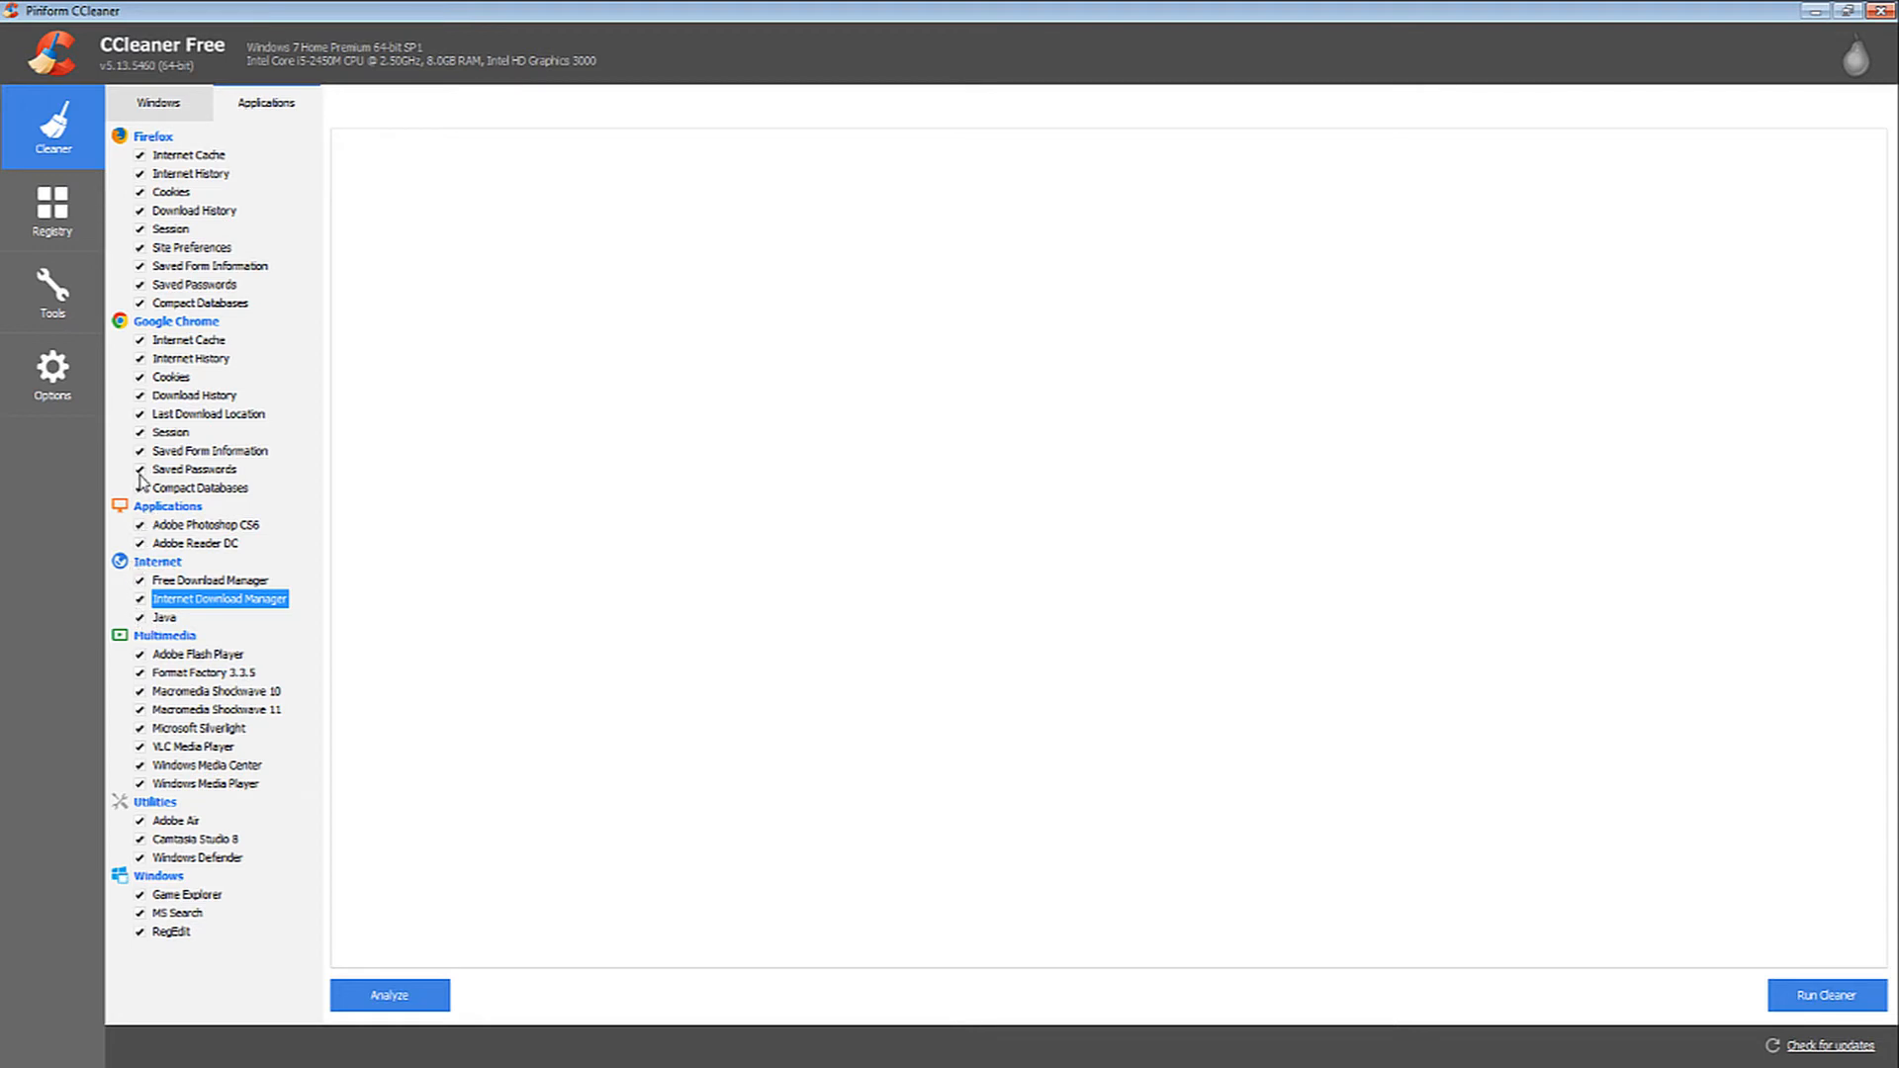
pyautogui.click(194, 471)
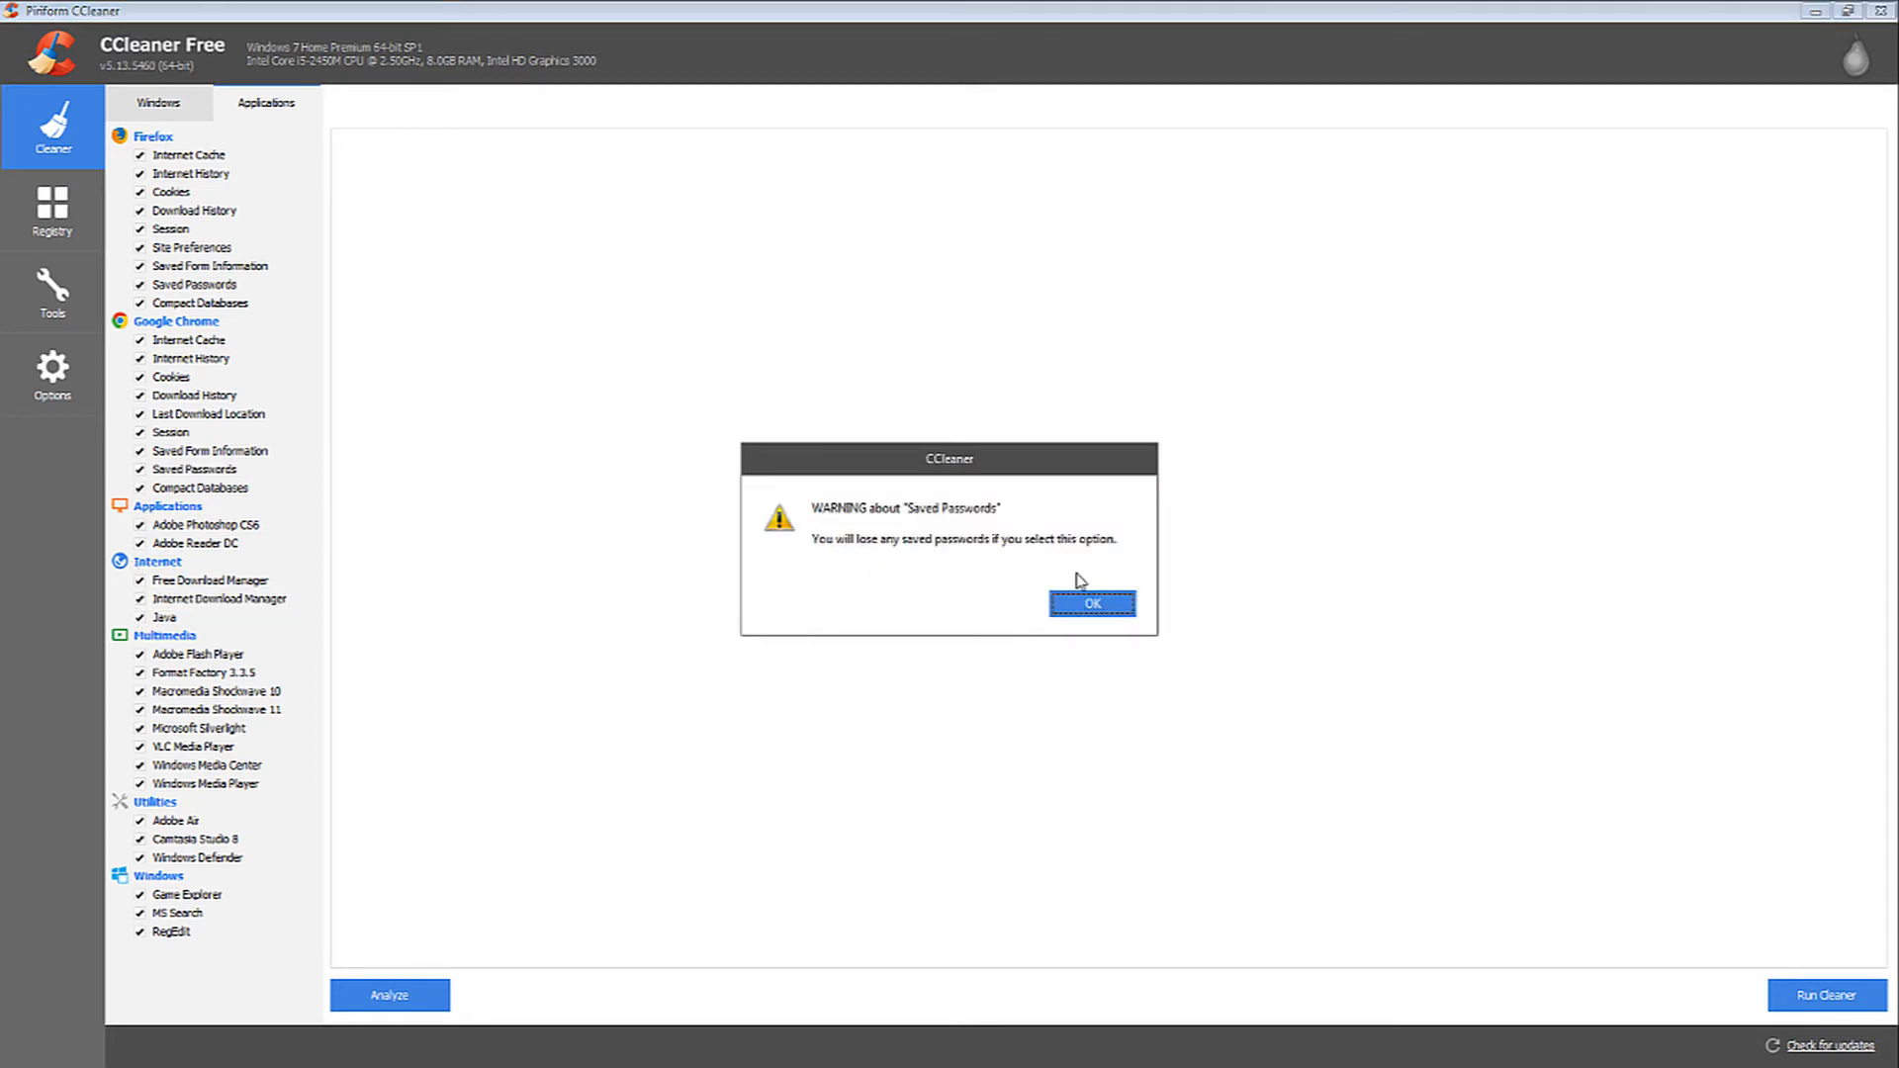
pyautogui.click(1092, 603)
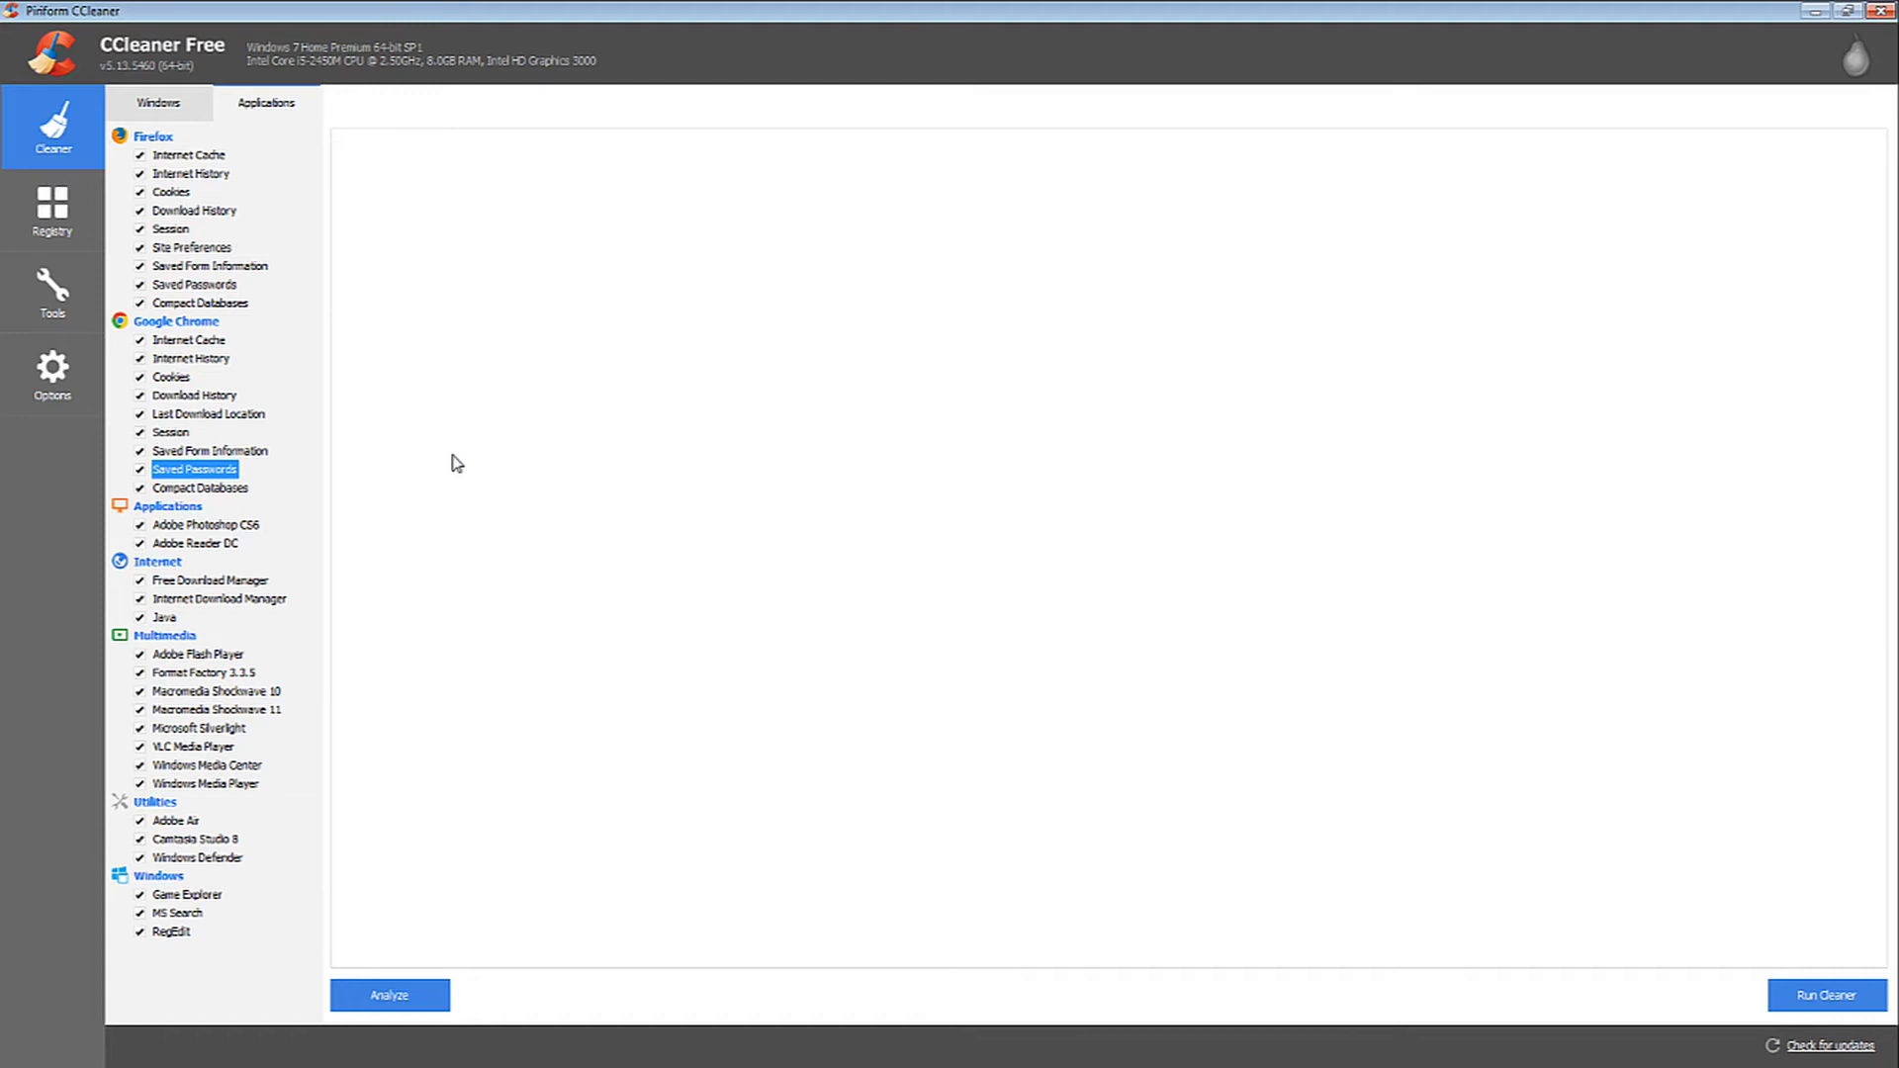
pyautogui.moveTo(177, 165)
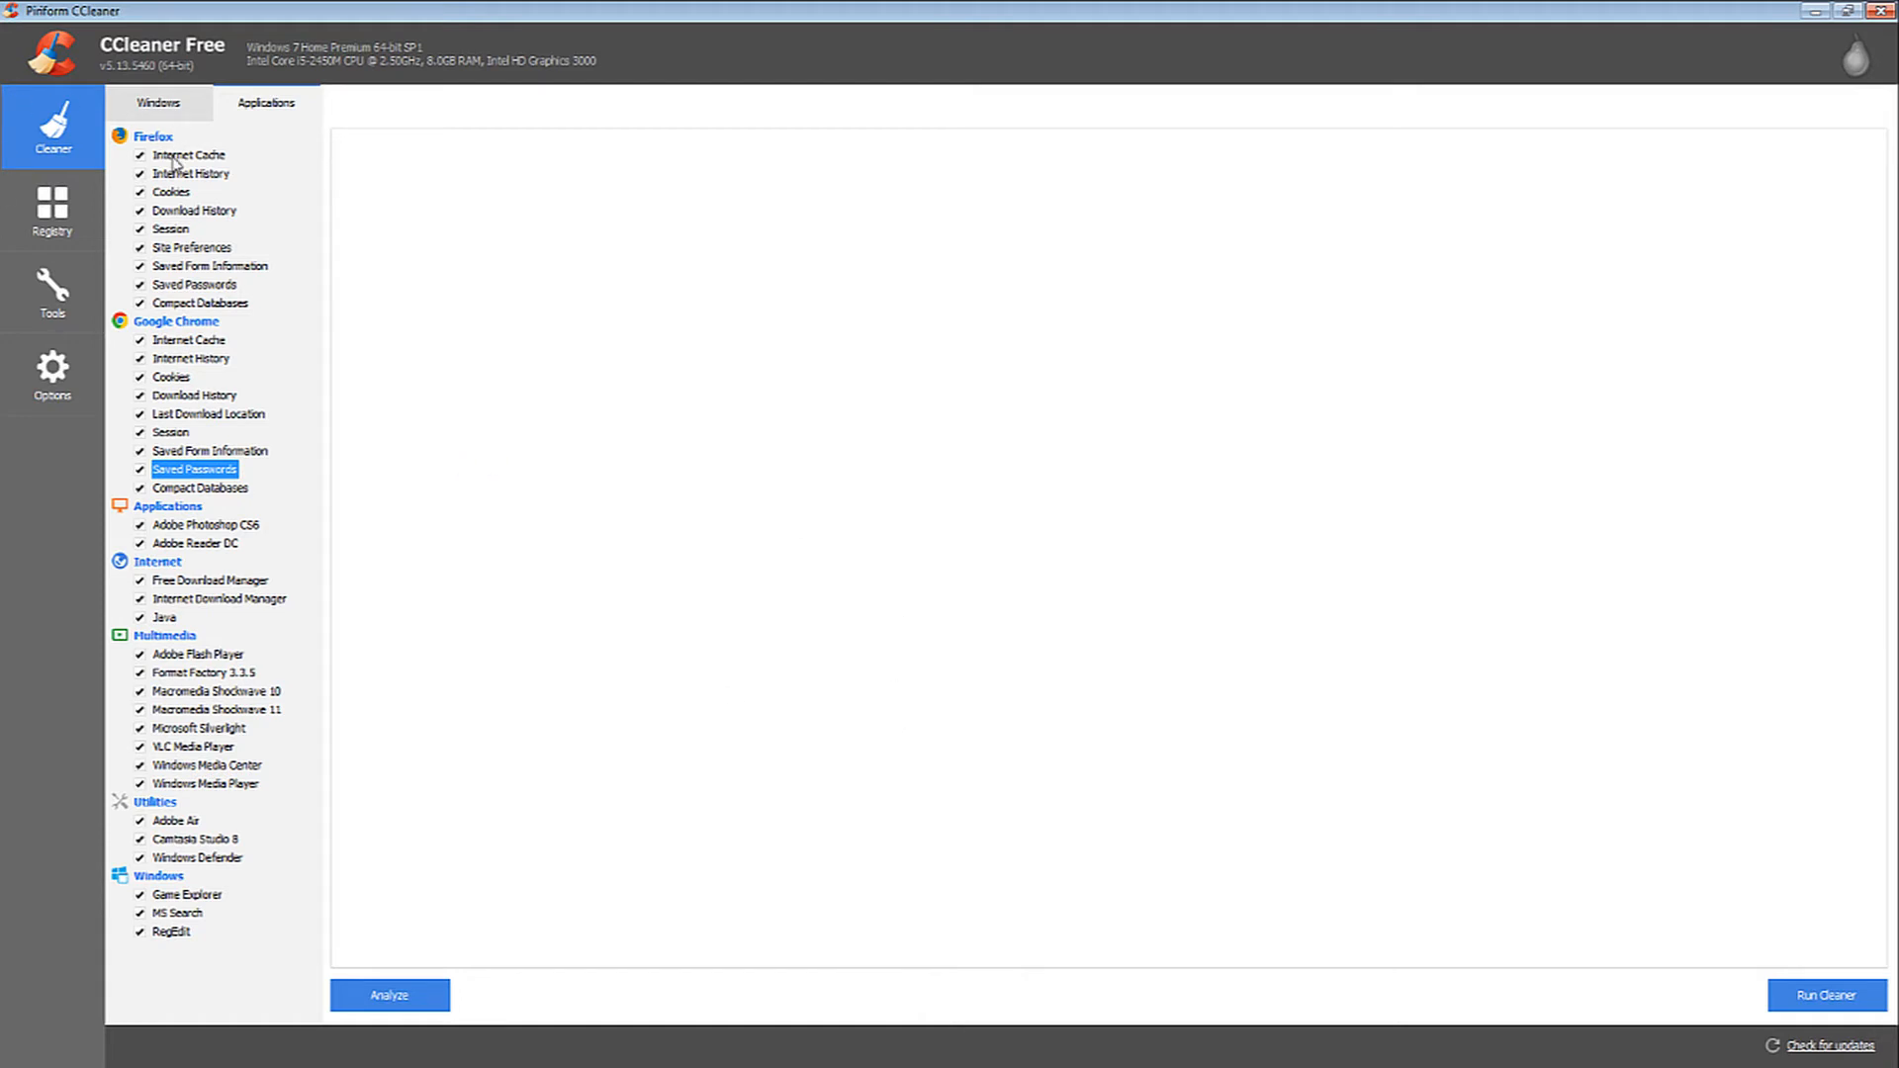
pyautogui.click(170, 433)
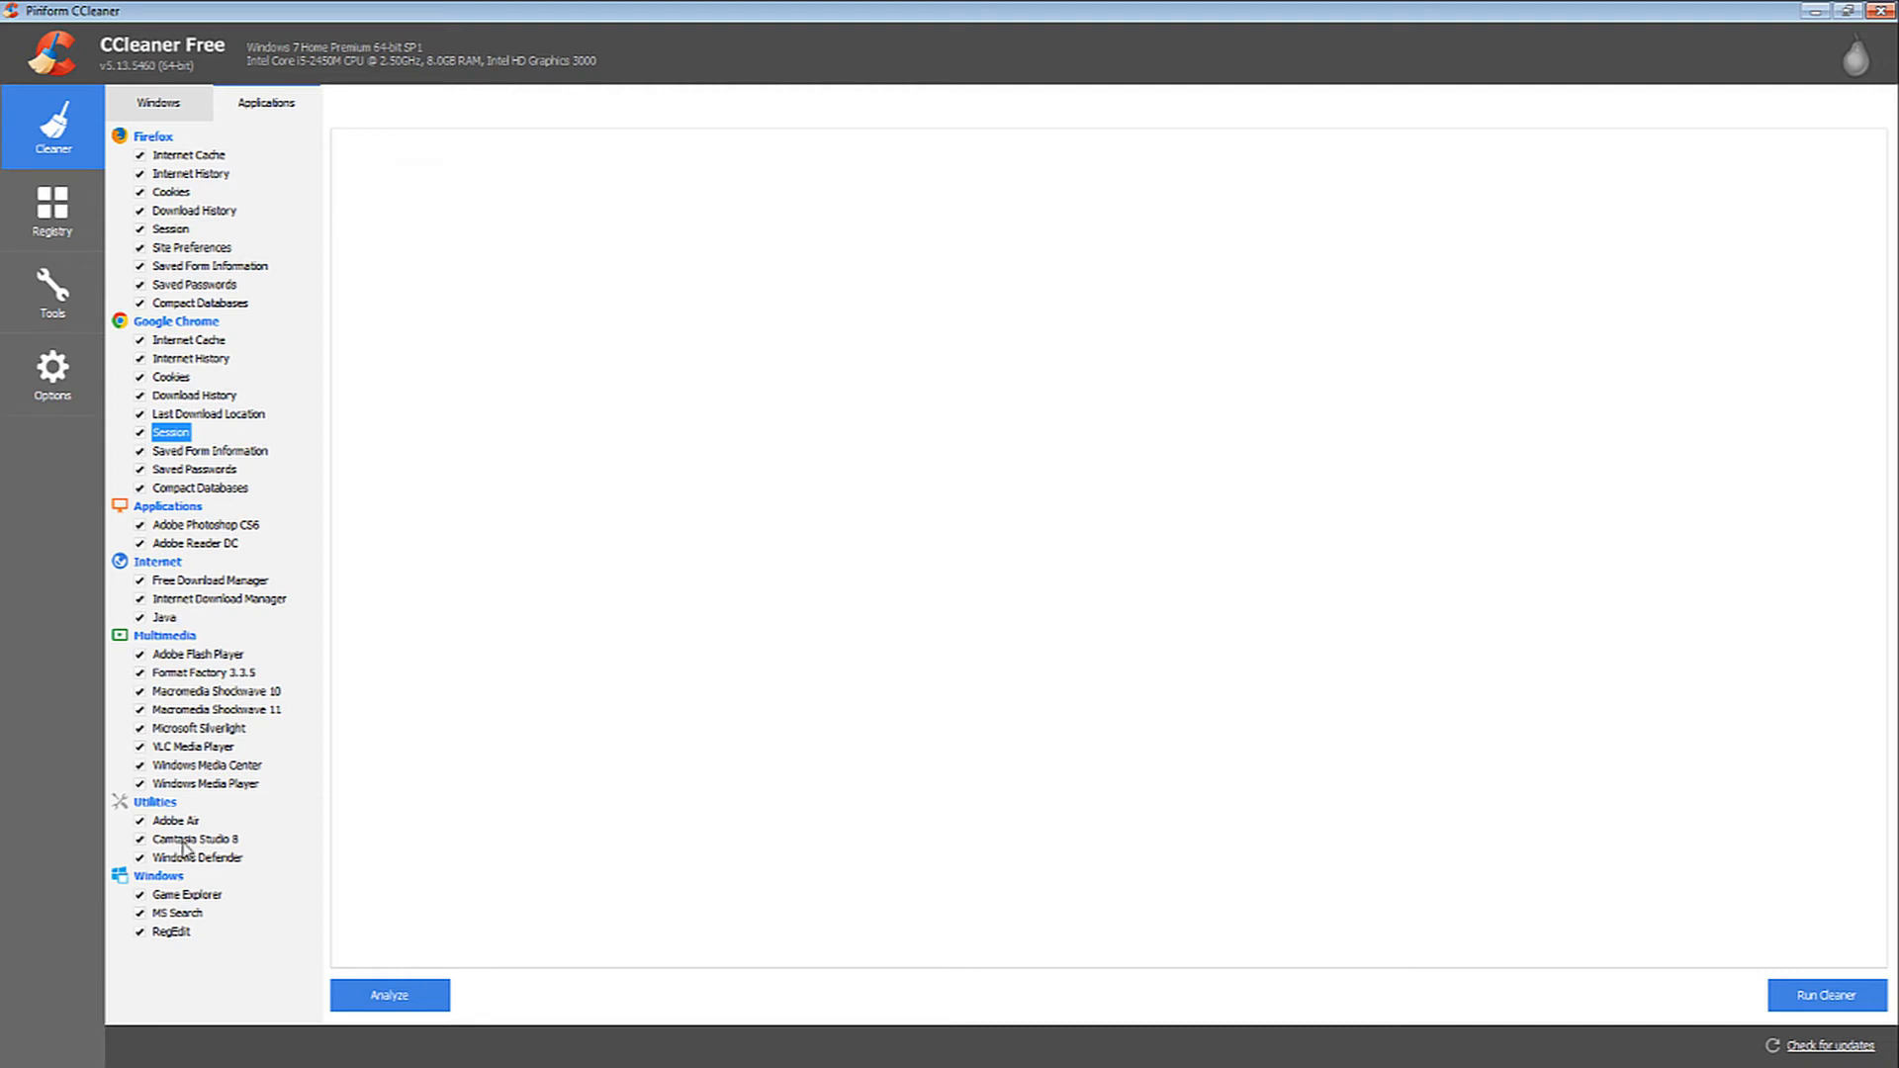
pyautogui.click(1821, 995)
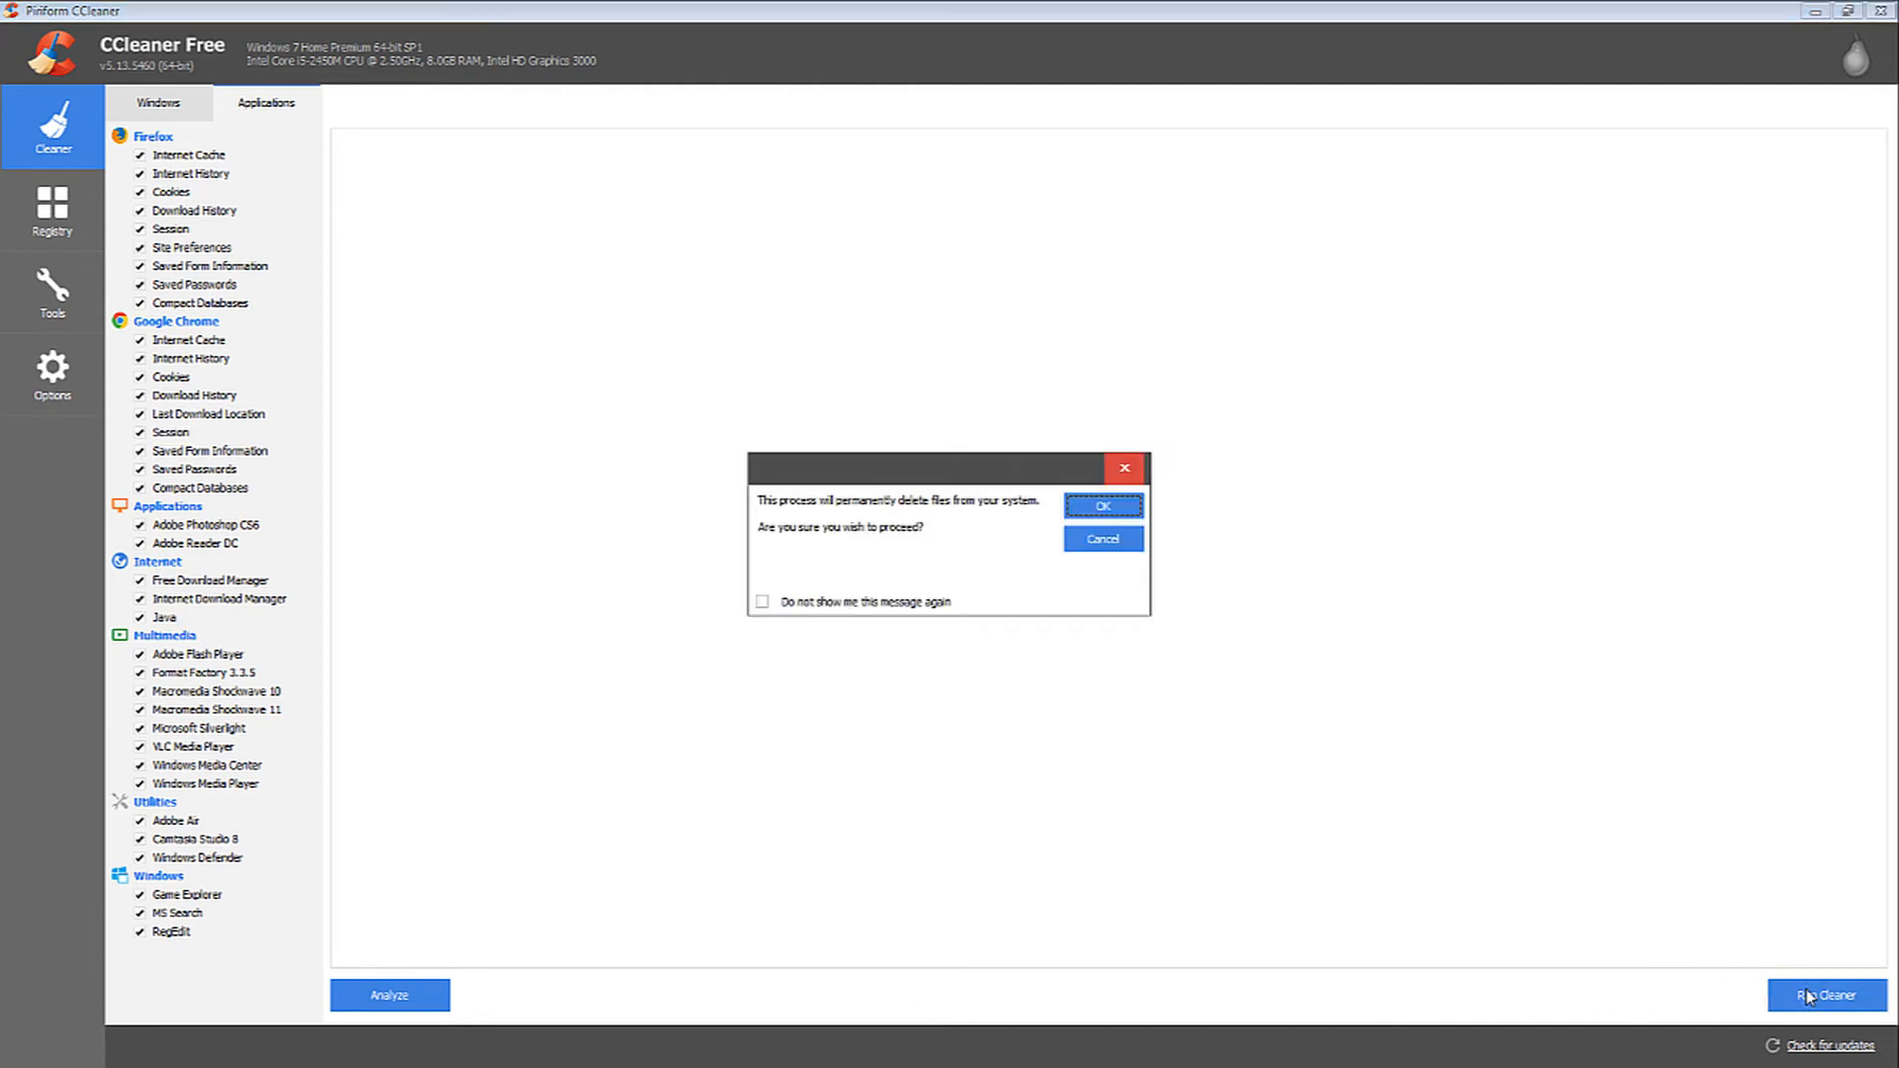
# Confirm the deletion so cleaning completes (about 14.5 MB removed), then move to the Registry Cleaner.
pyautogui.click(1100, 504)
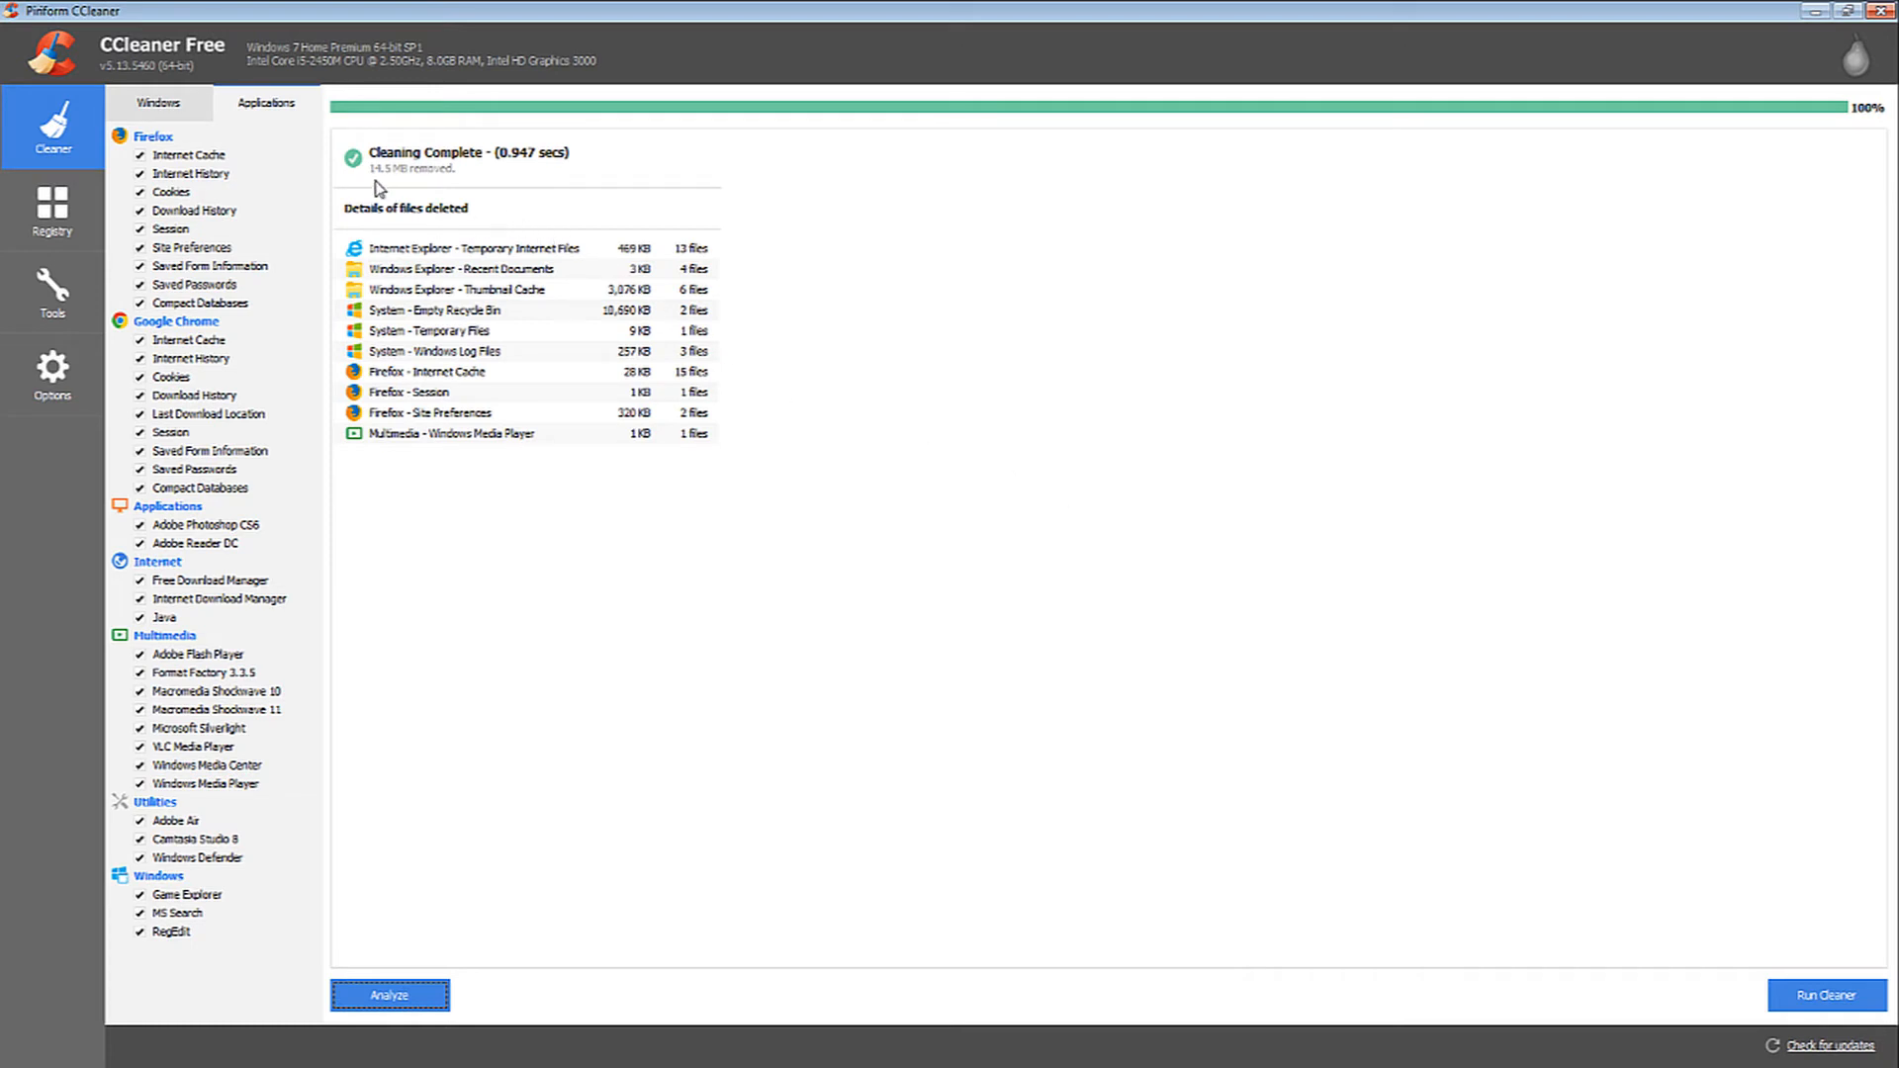
pyautogui.moveTo(391, 188)
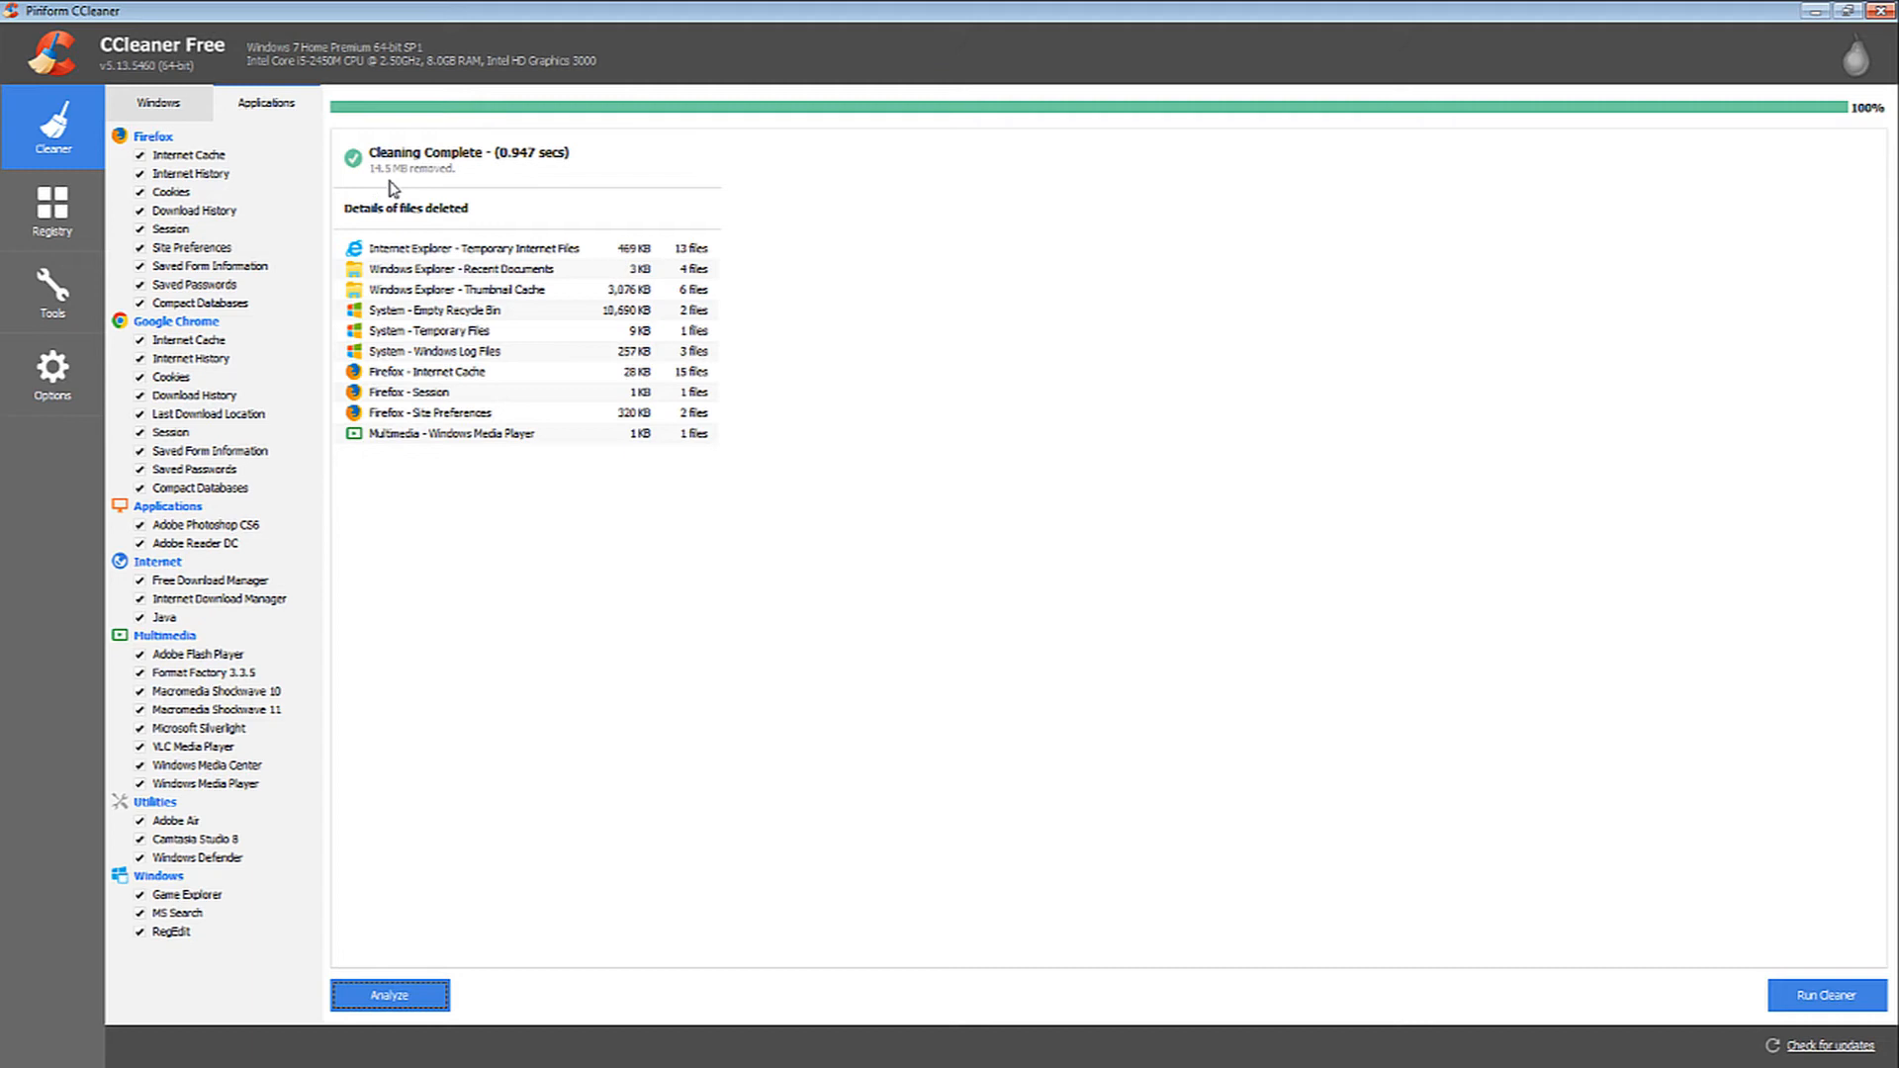
pyautogui.moveTo(417, 190)
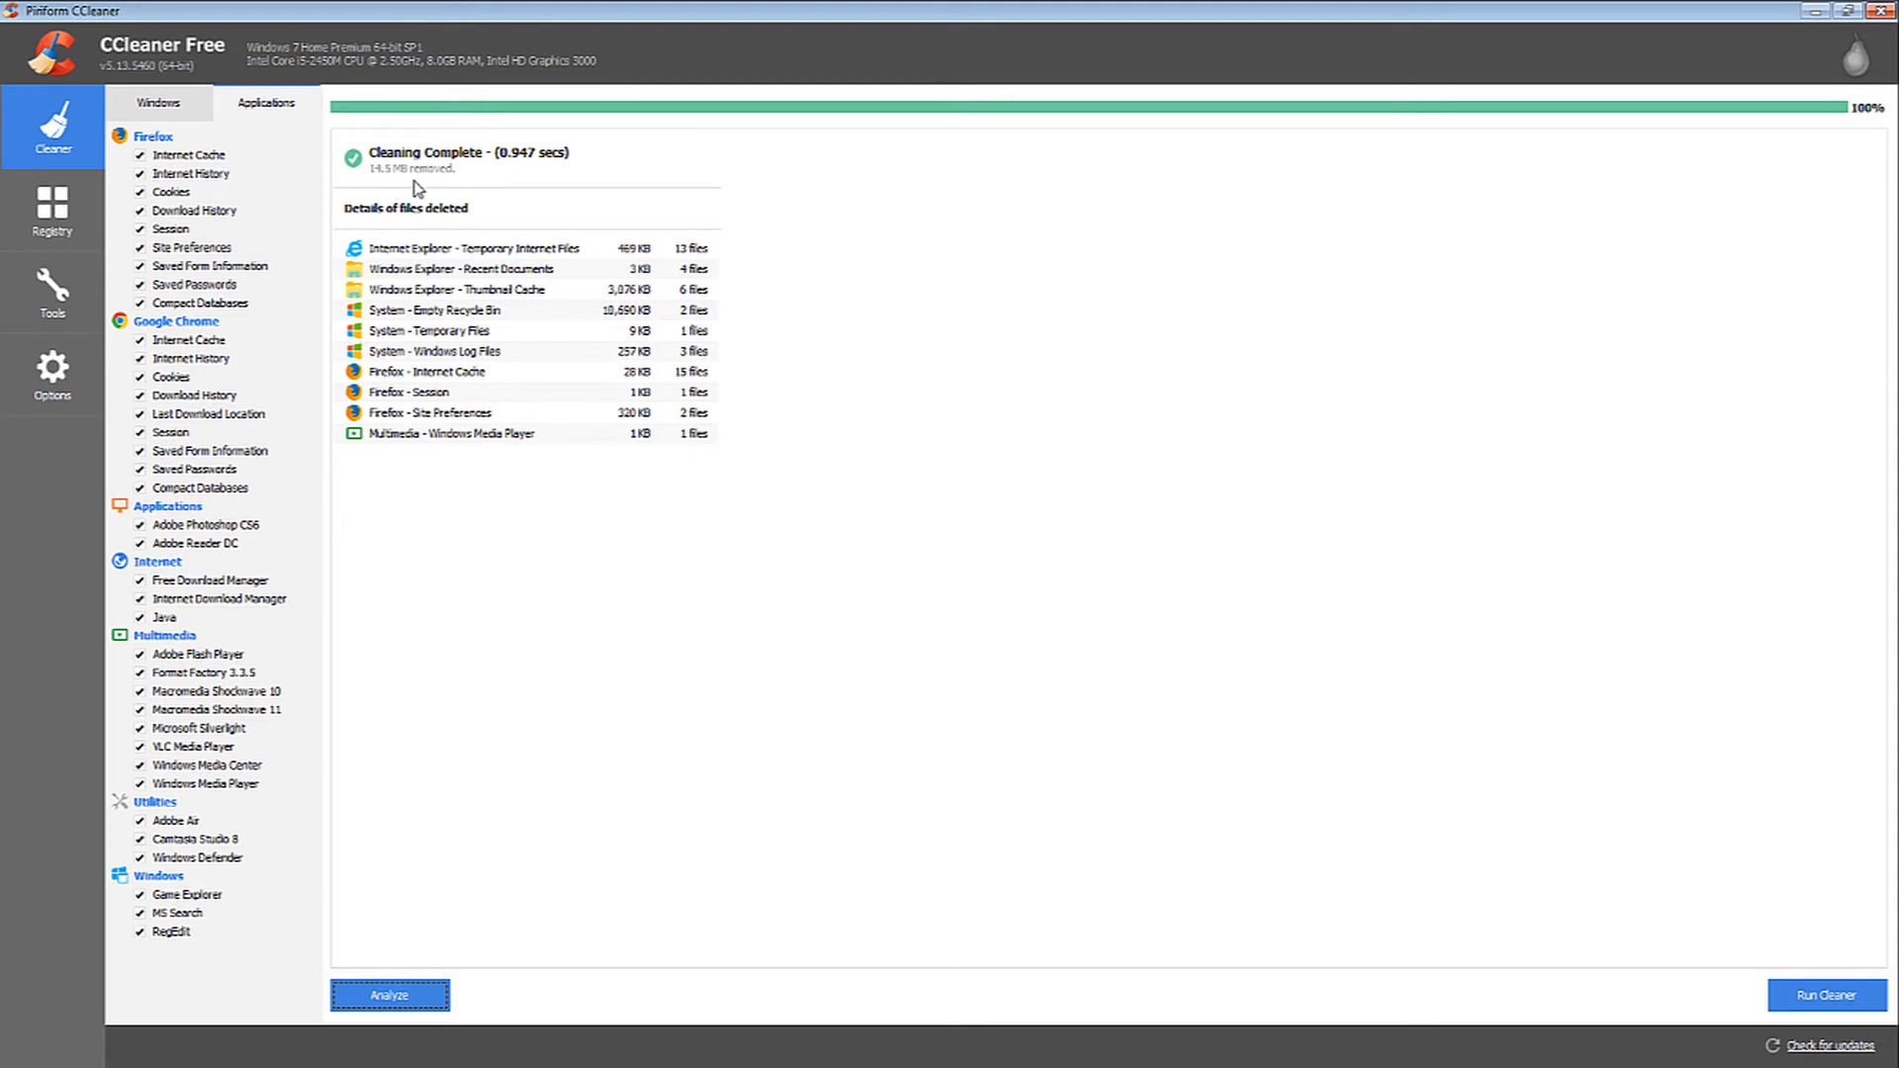
pyautogui.click(52, 212)
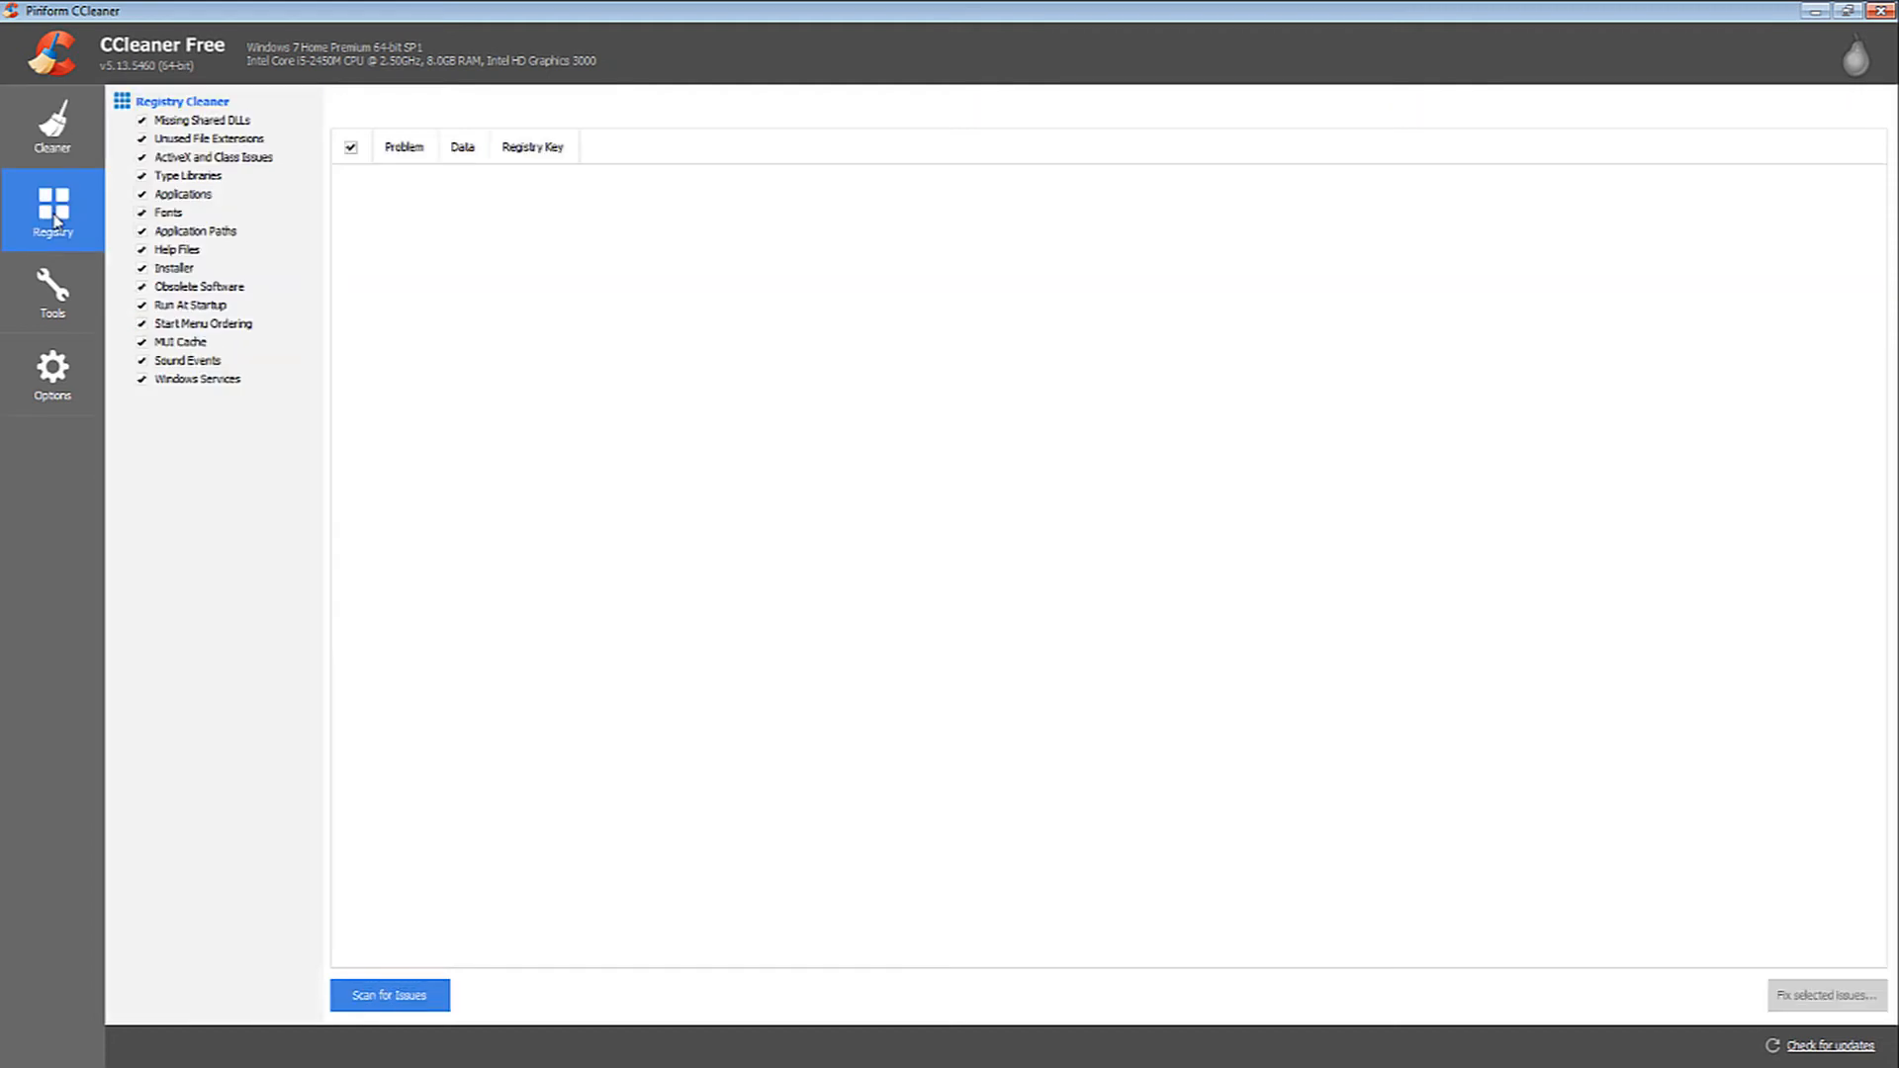
pyautogui.moveTo(190, 138)
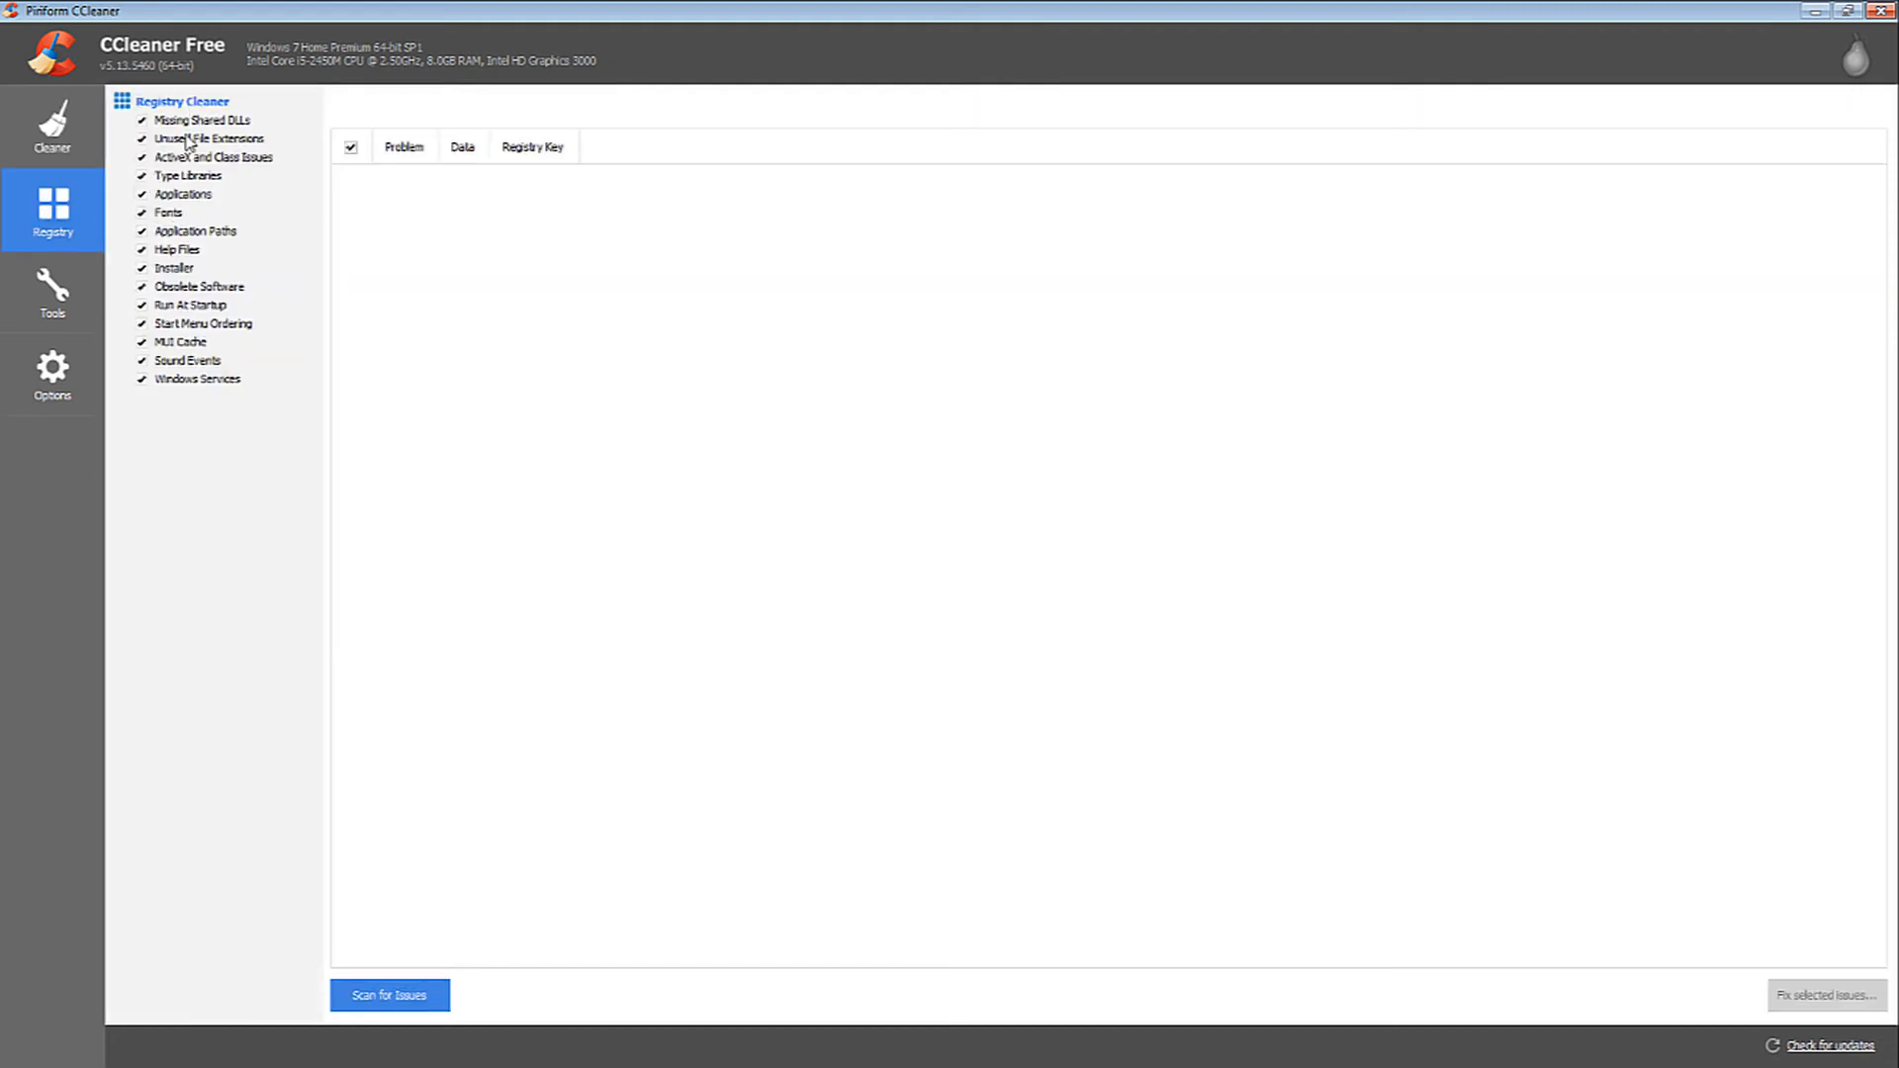
pyautogui.moveTo(180, 390)
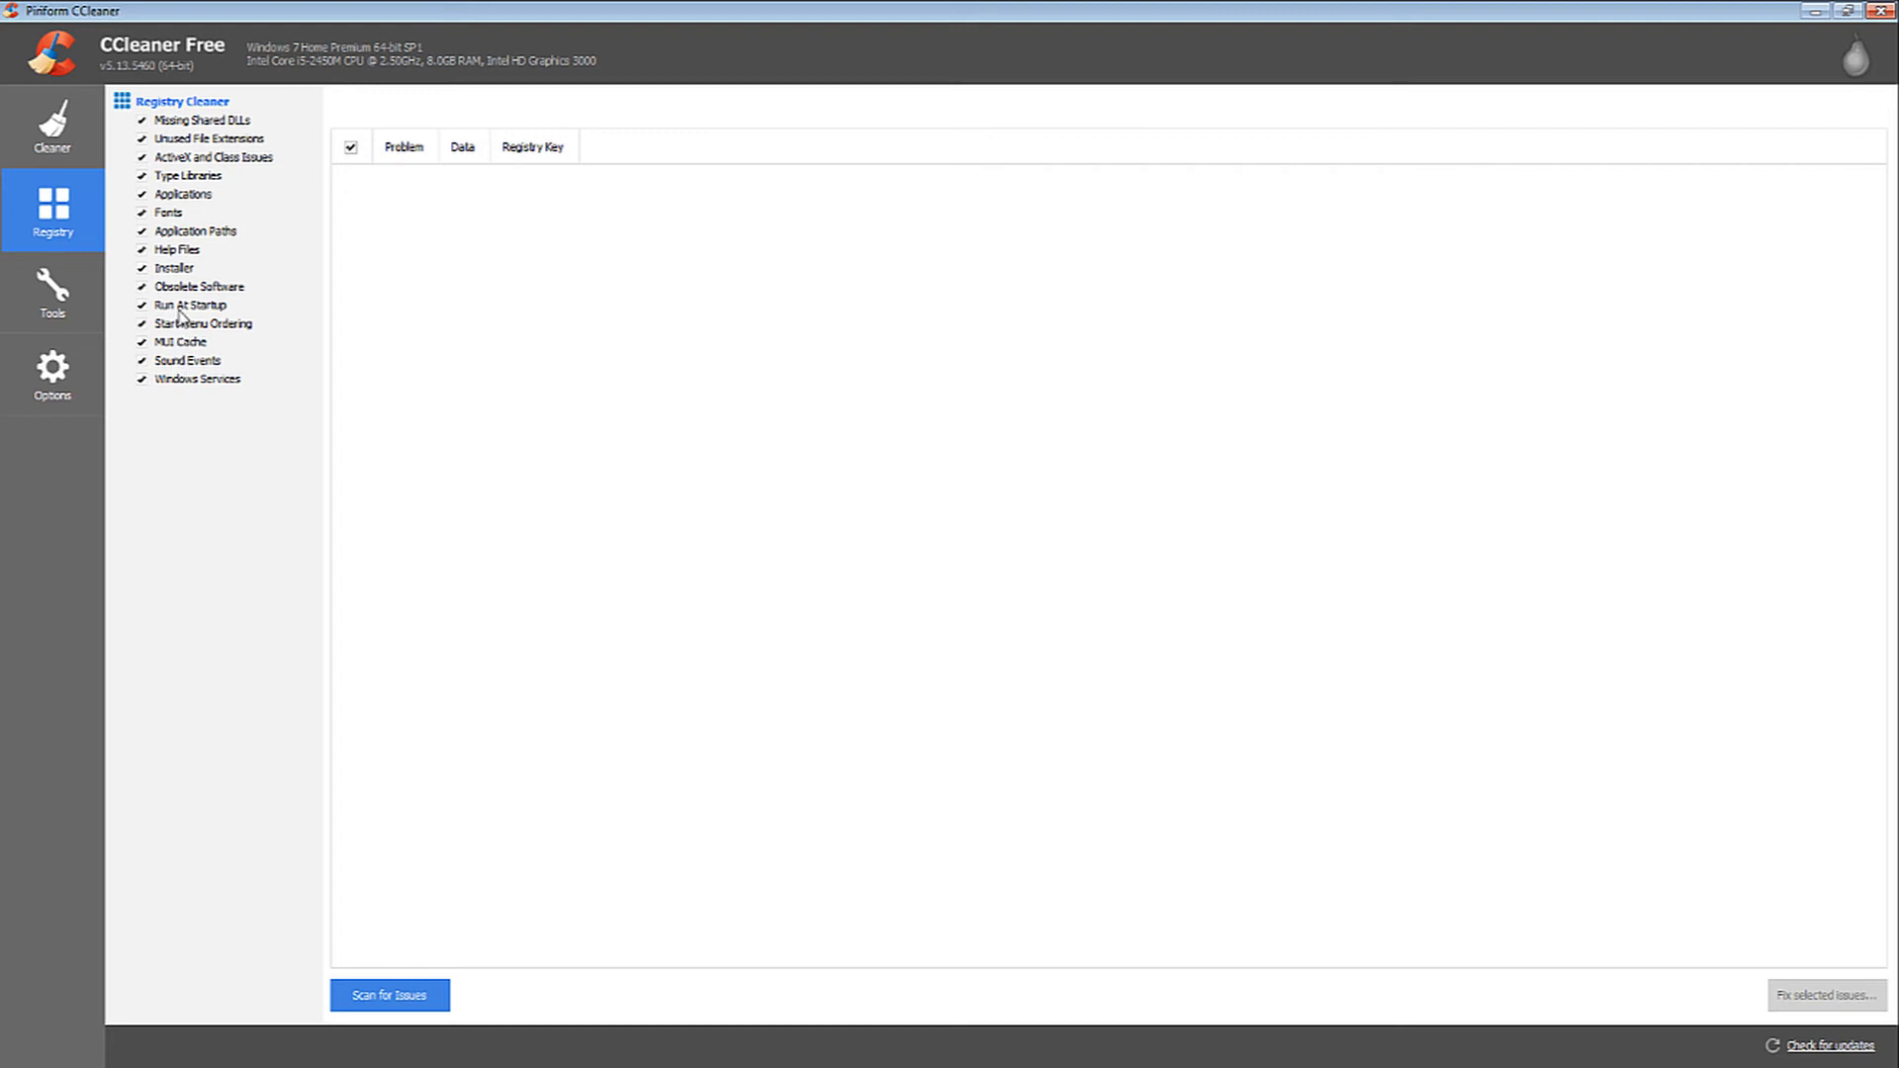
pyautogui.moveTo(1513, 872)
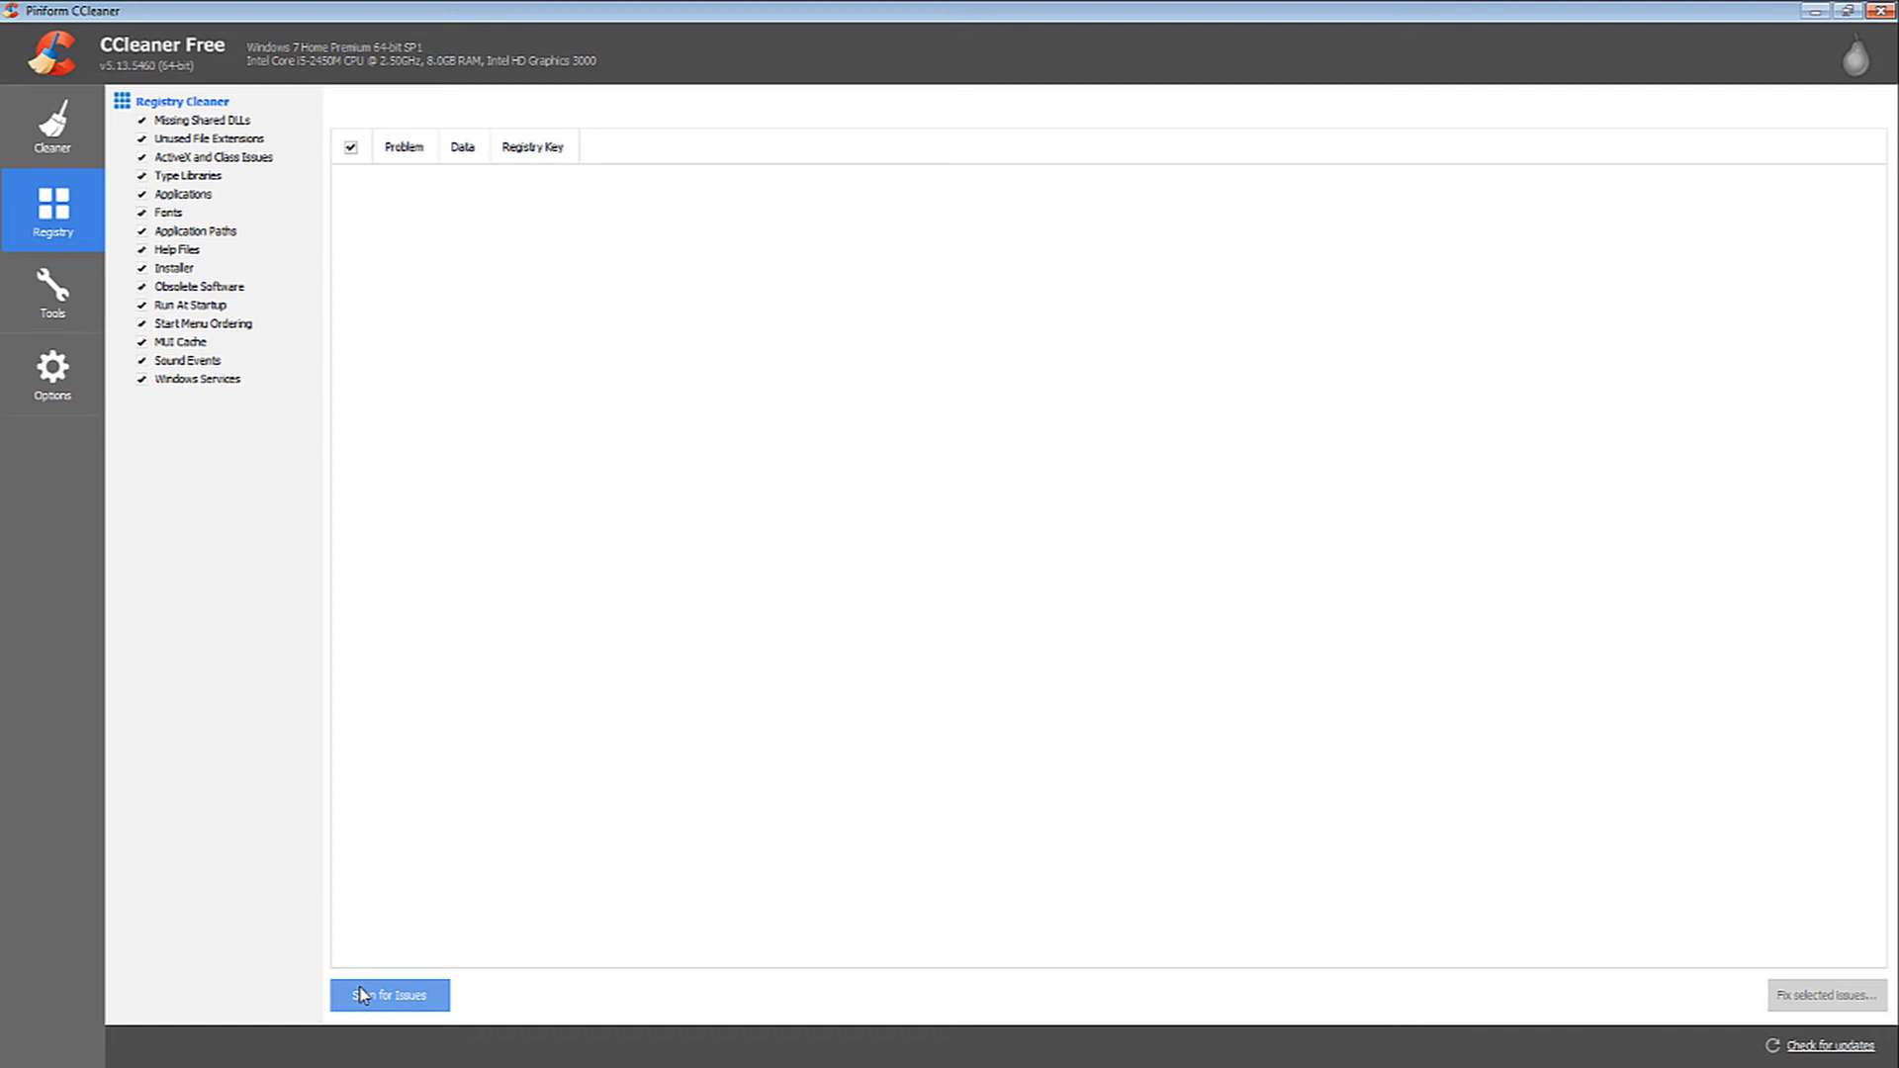
pyautogui.click(389, 995)
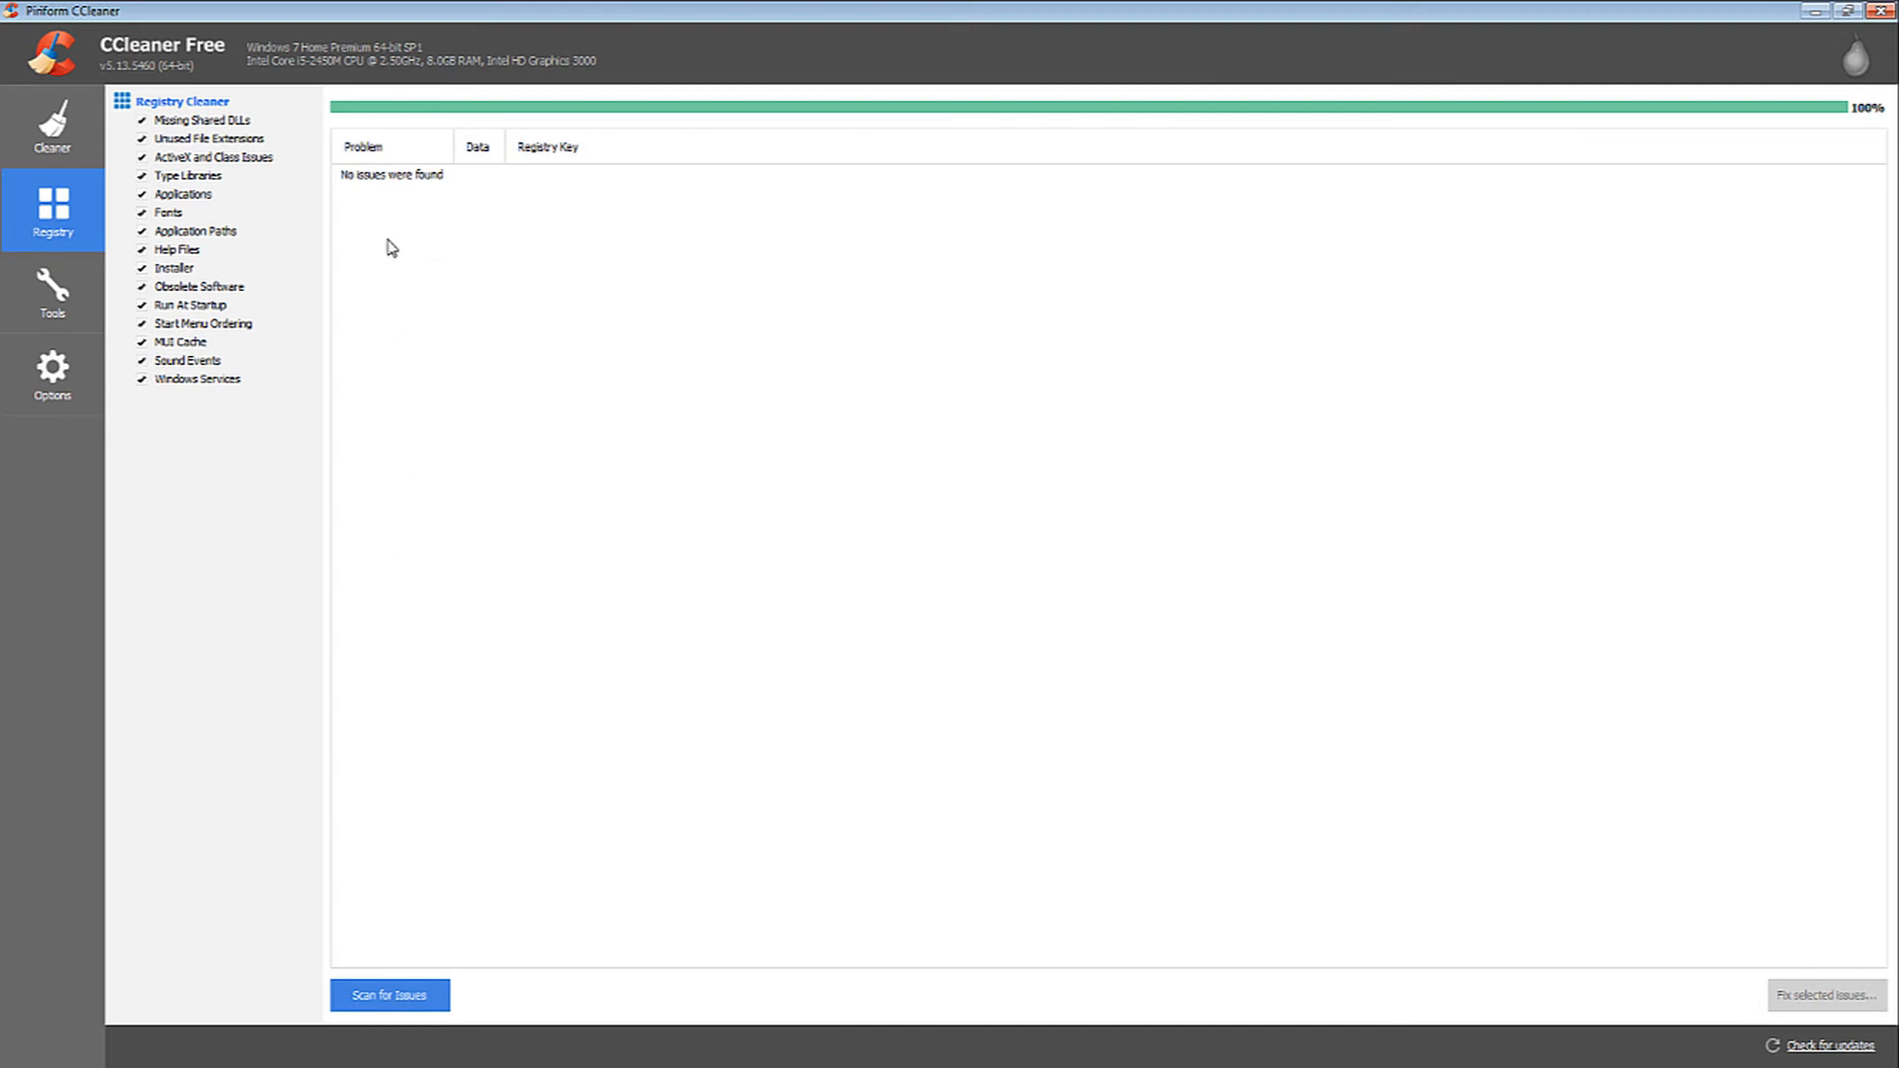
pyautogui.moveTo(1764, 931)
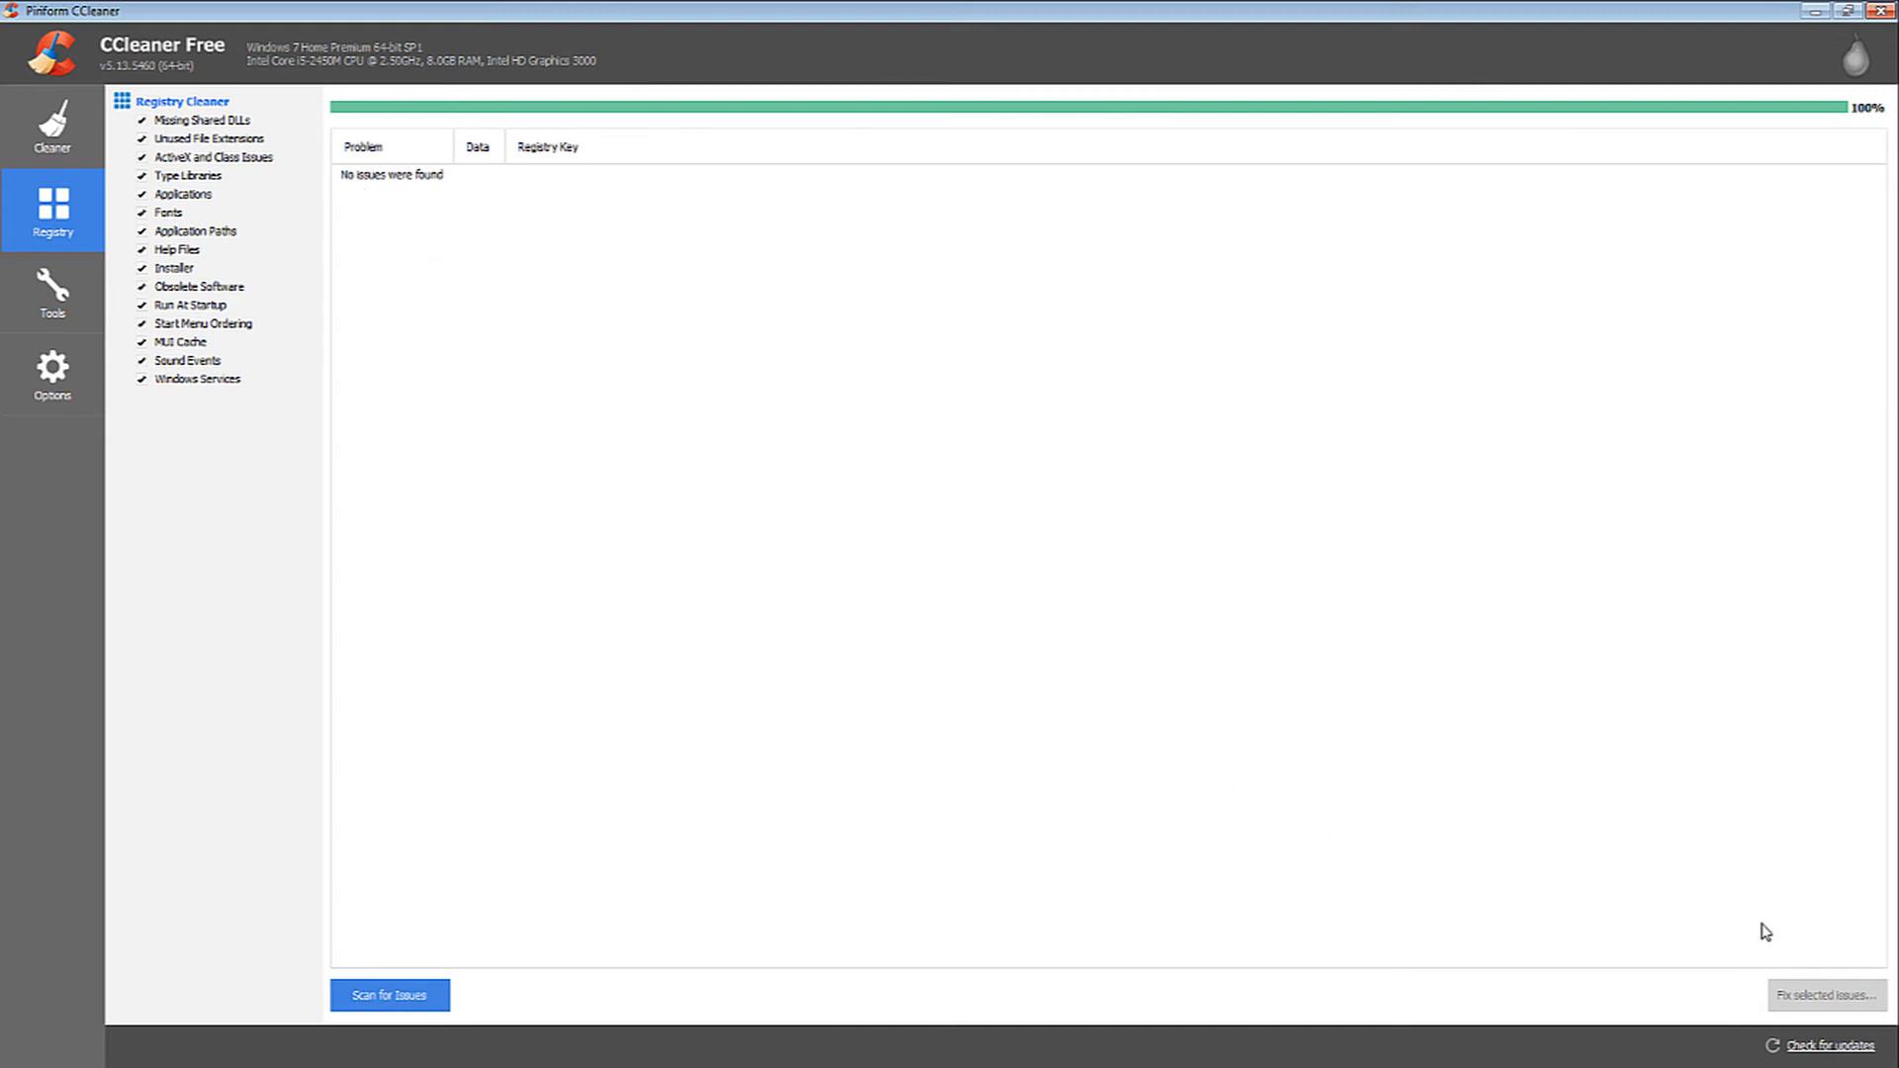
pyautogui.moveTo(1606, 894)
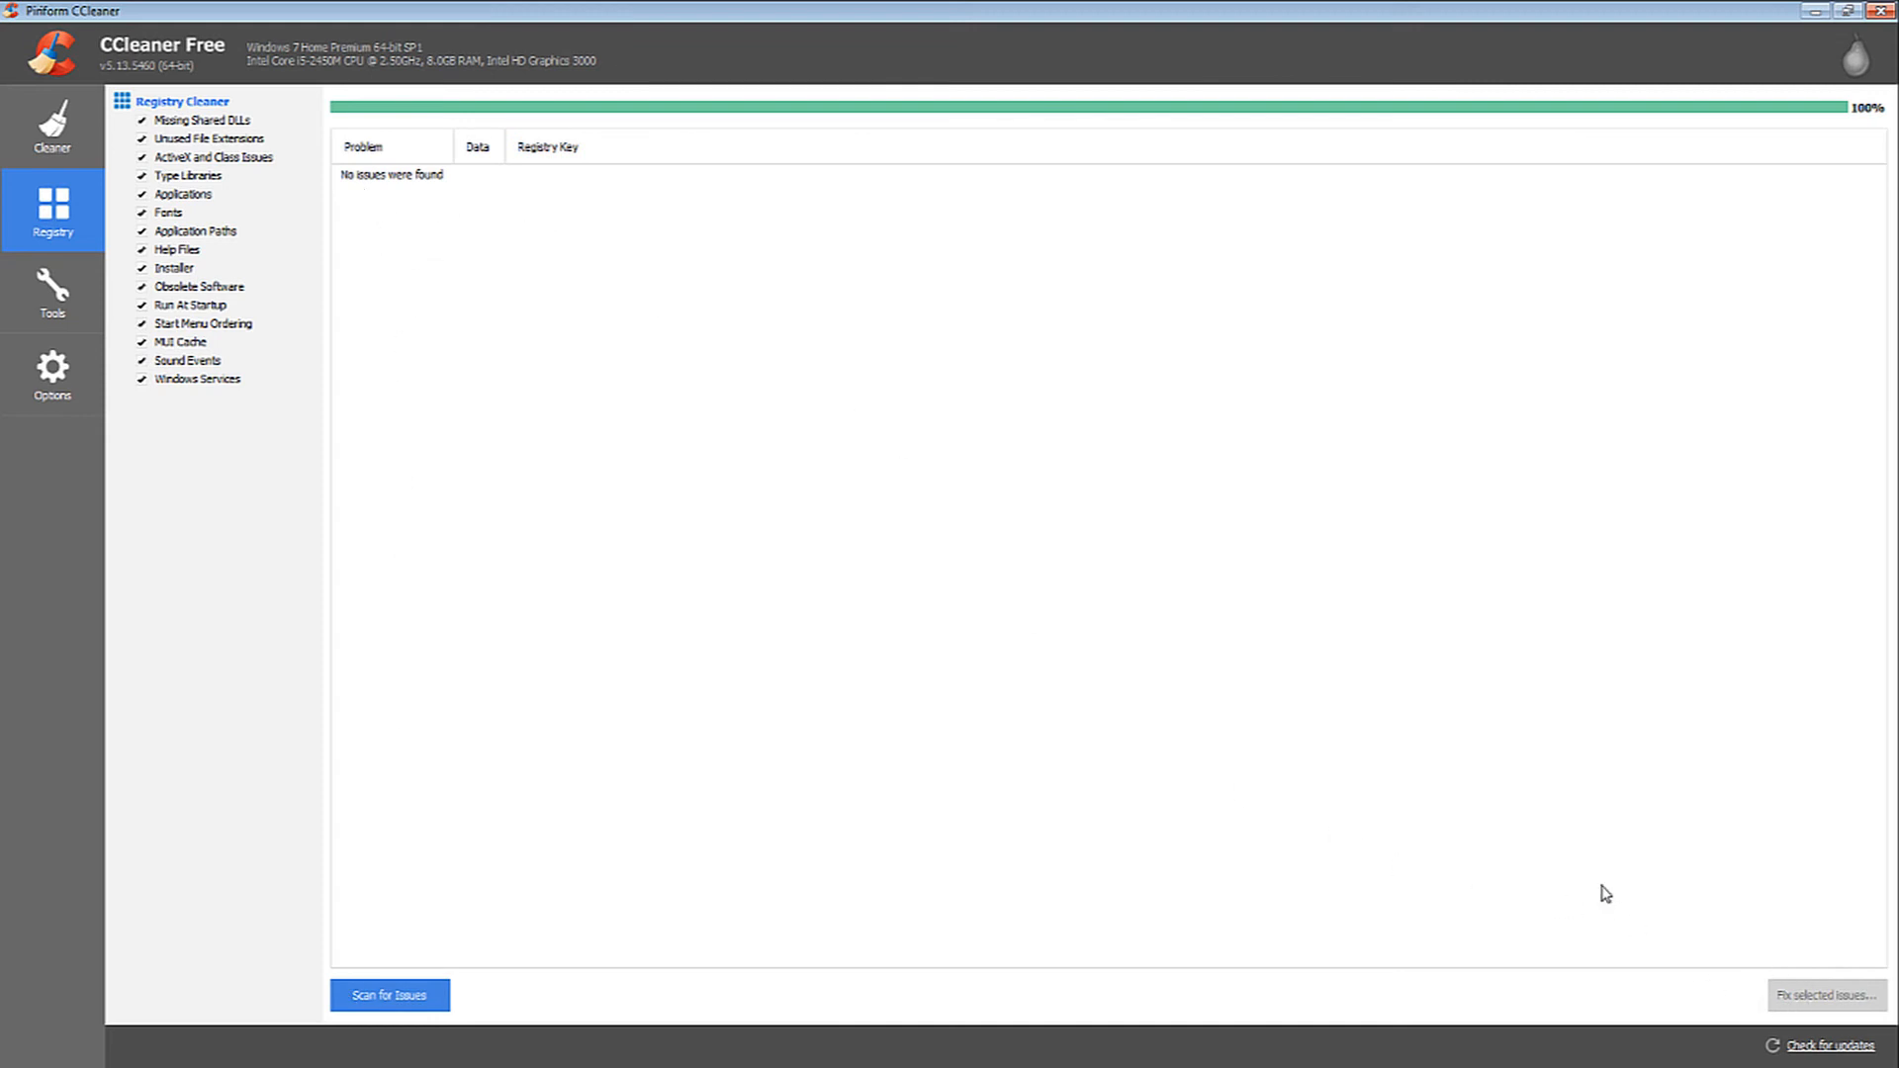
pyautogui.moveTo(1790, 1007)
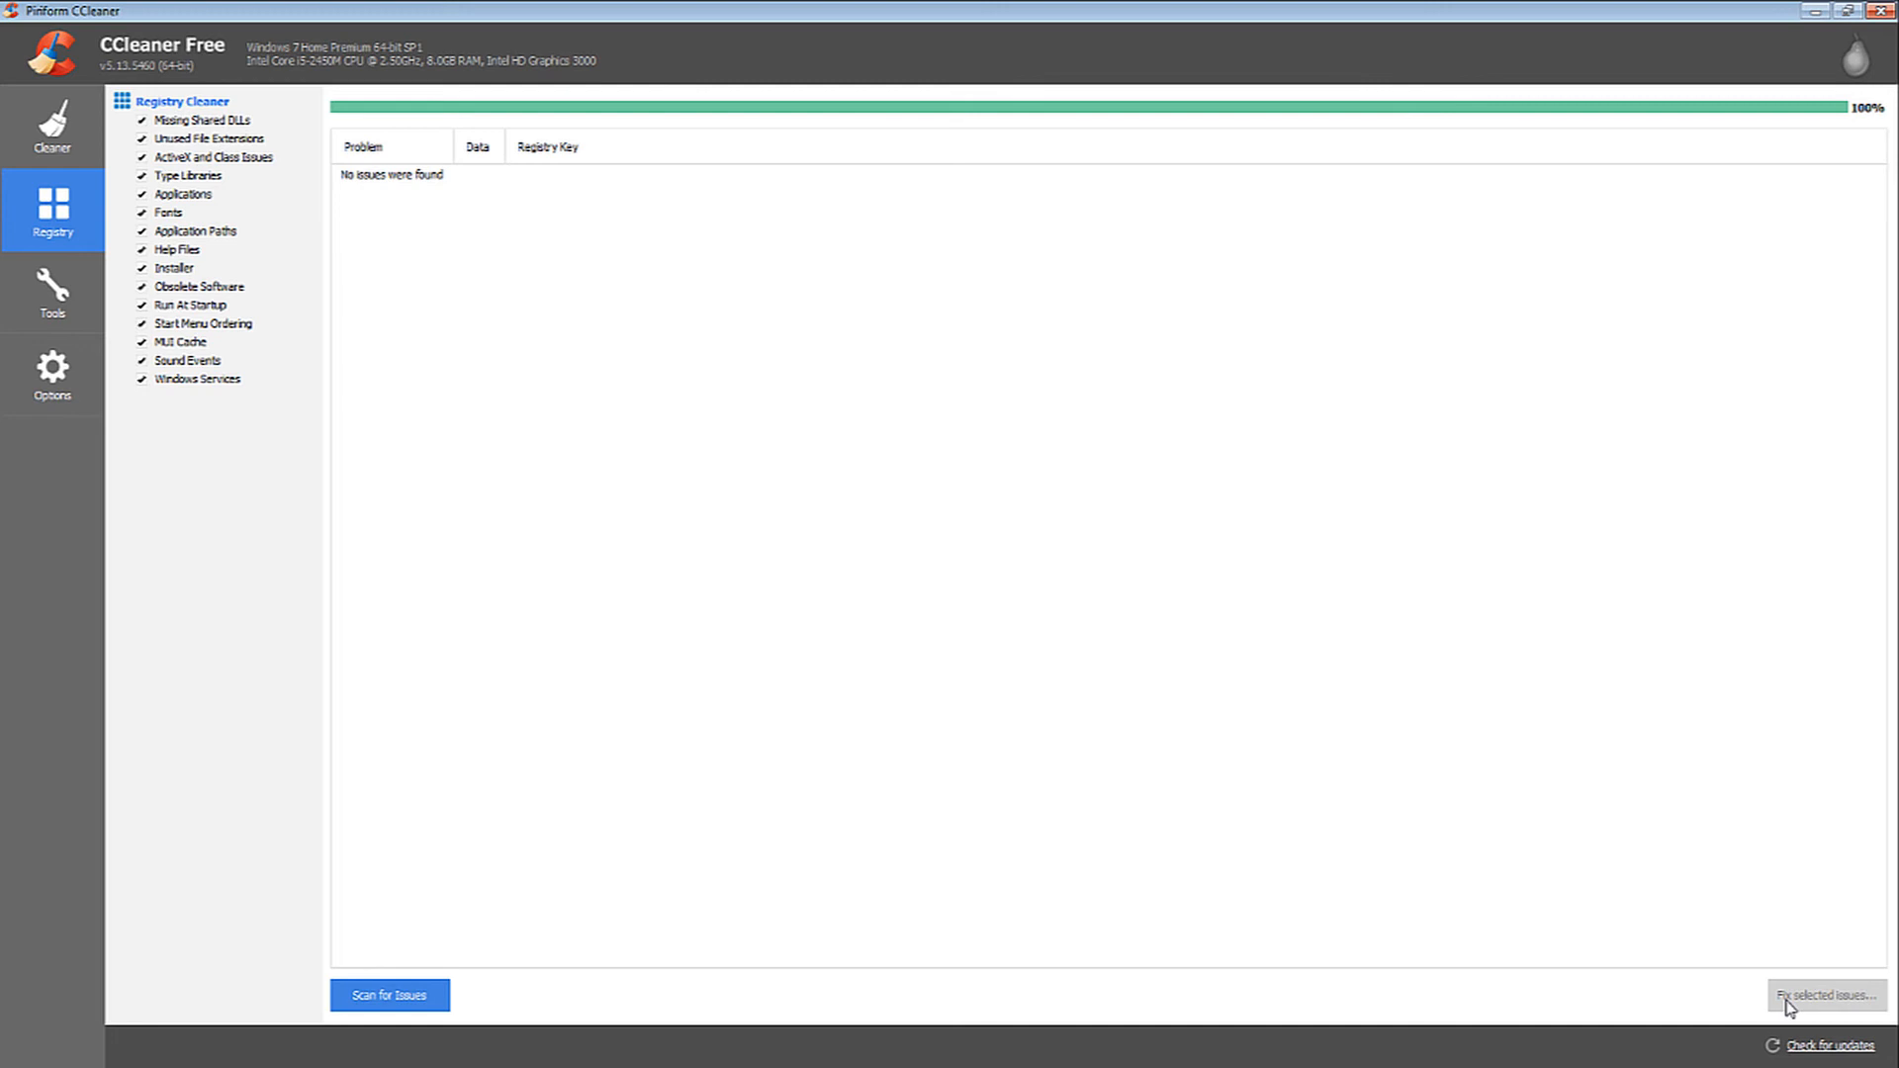
pyautogui.moveTo(1313, 568)
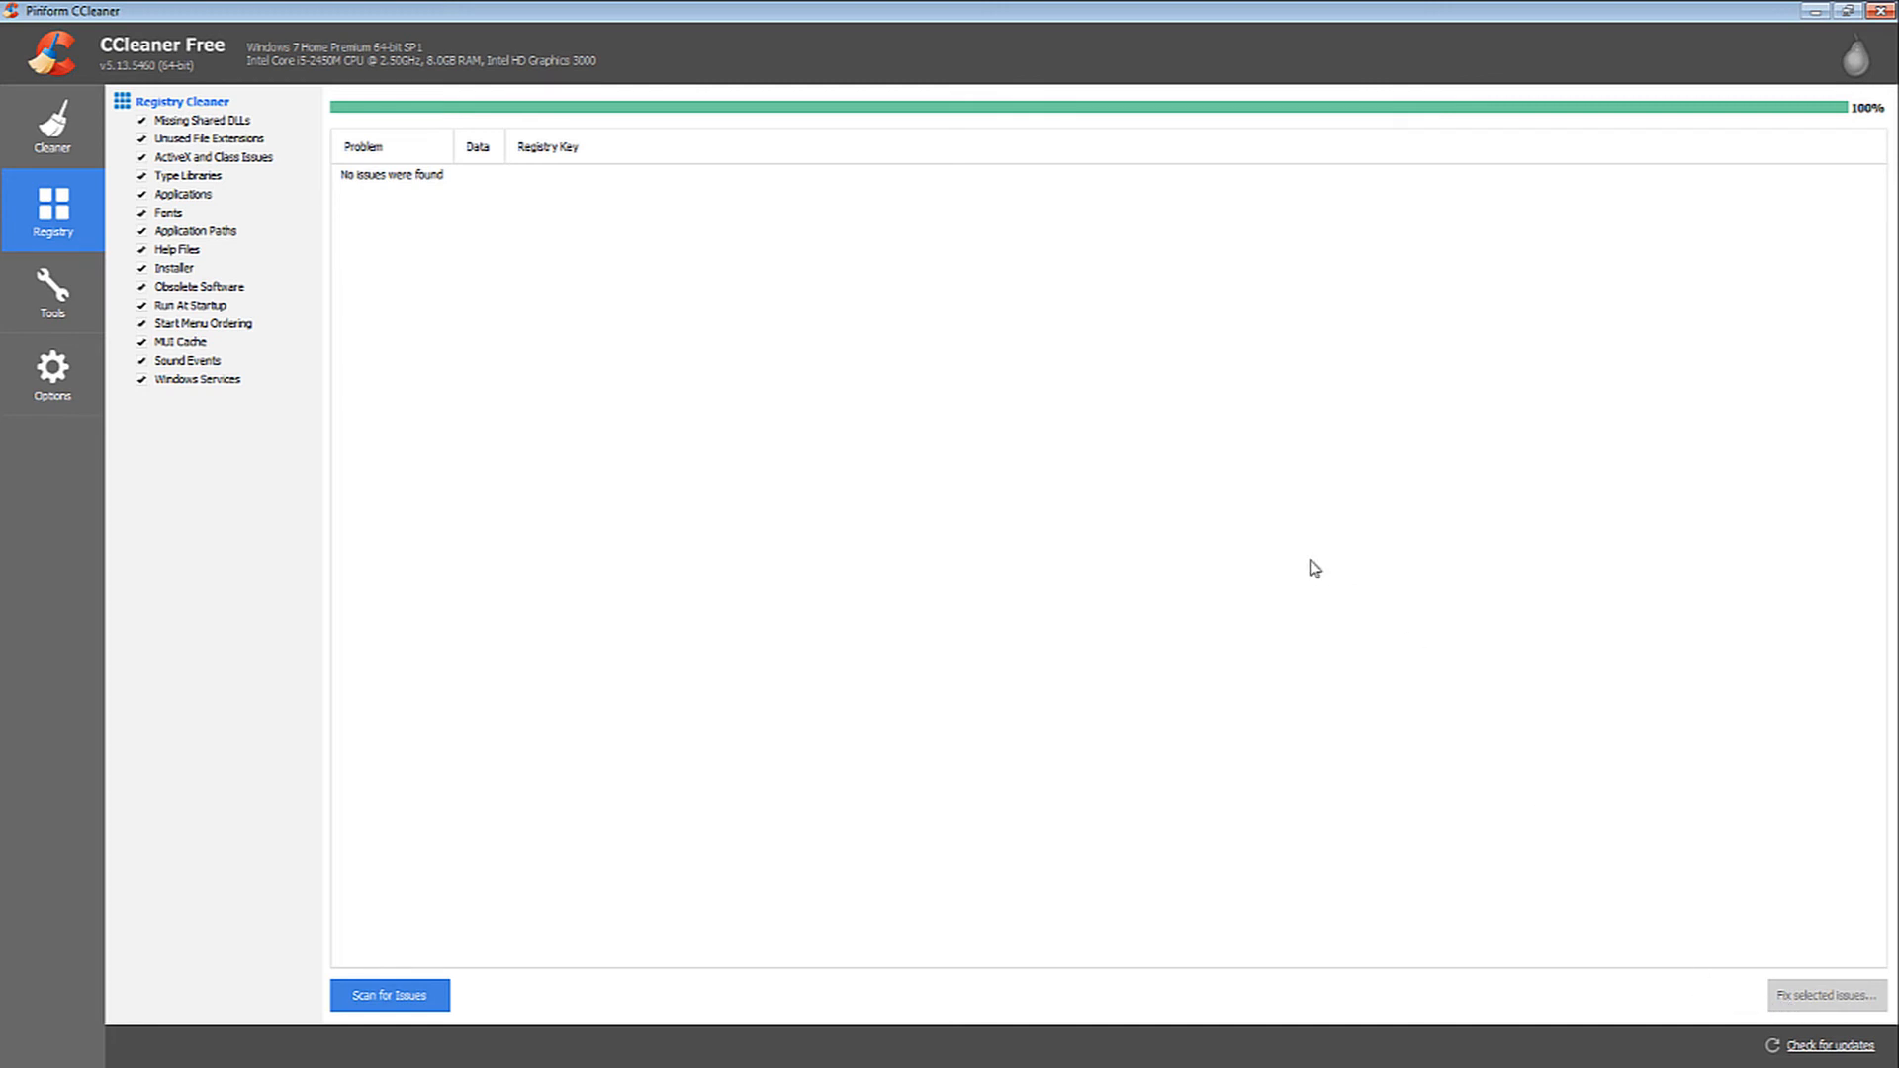
pyautogui.moveTo(1298, 570)
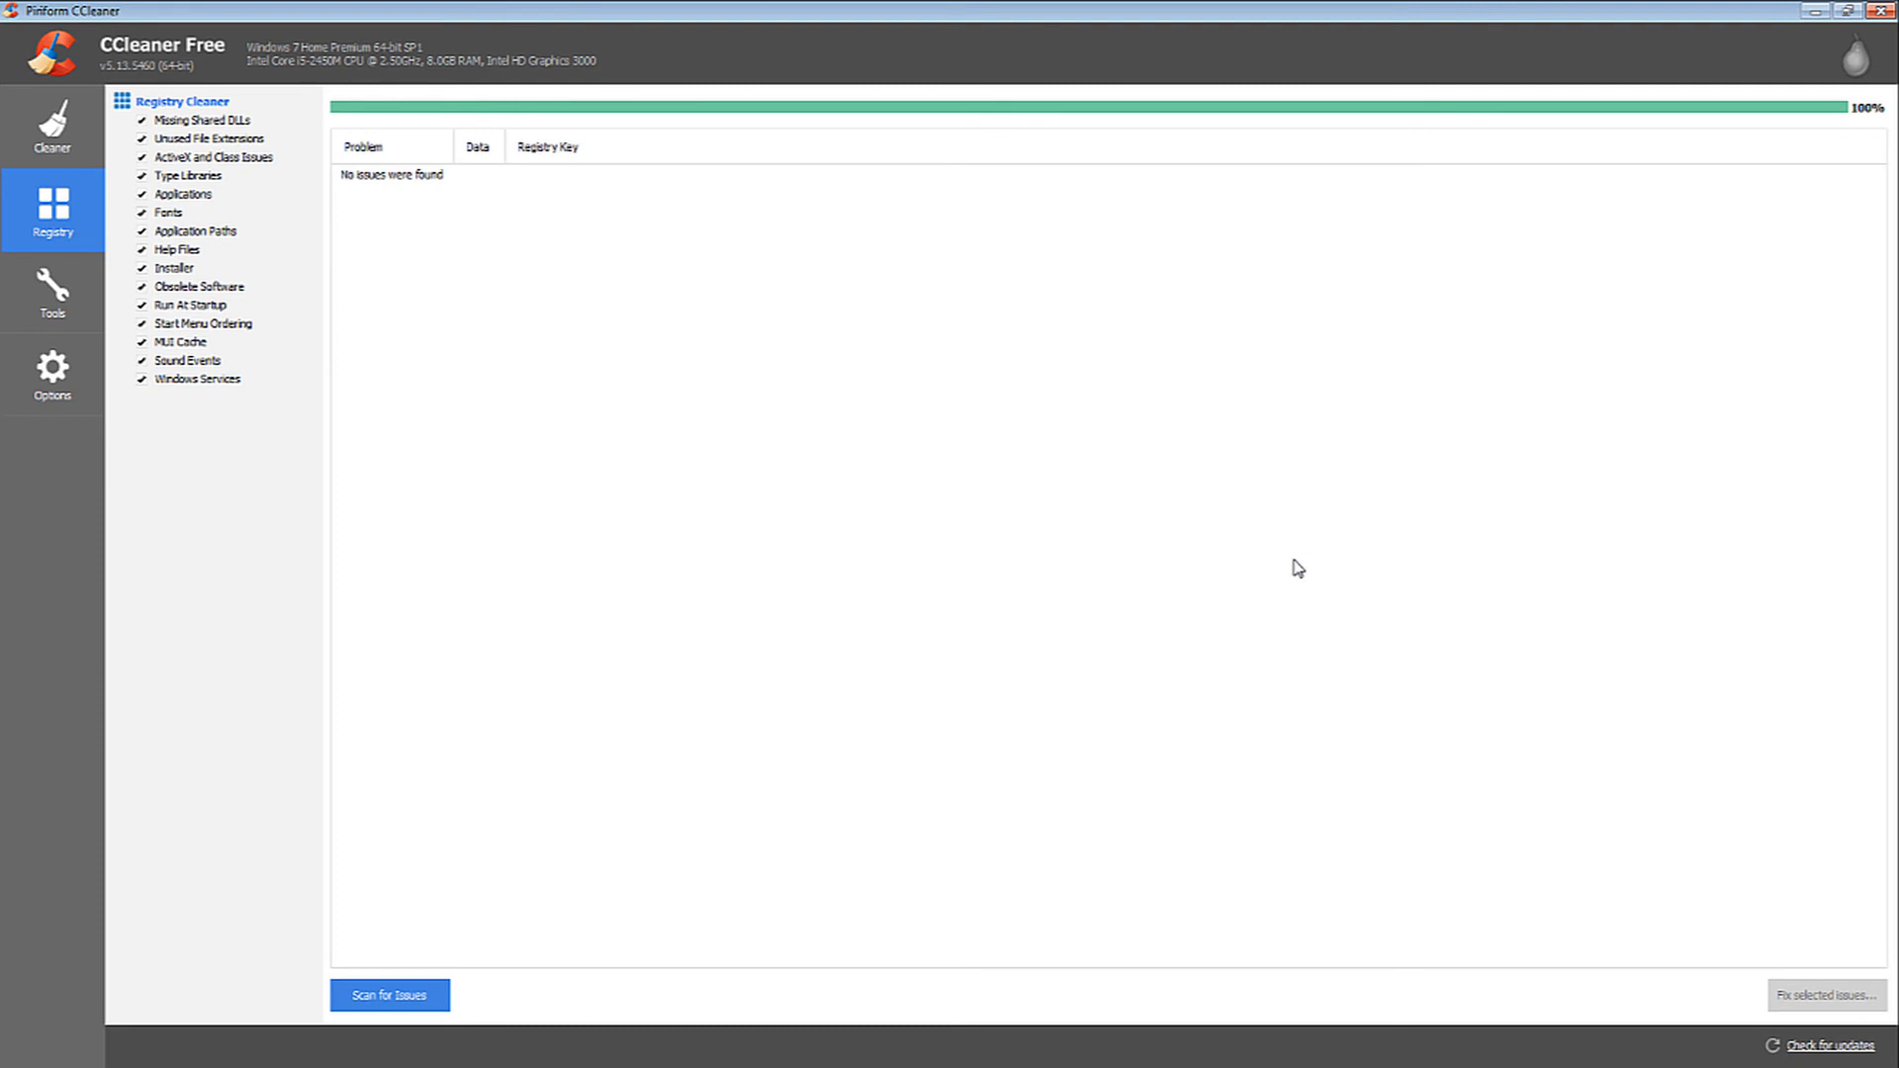